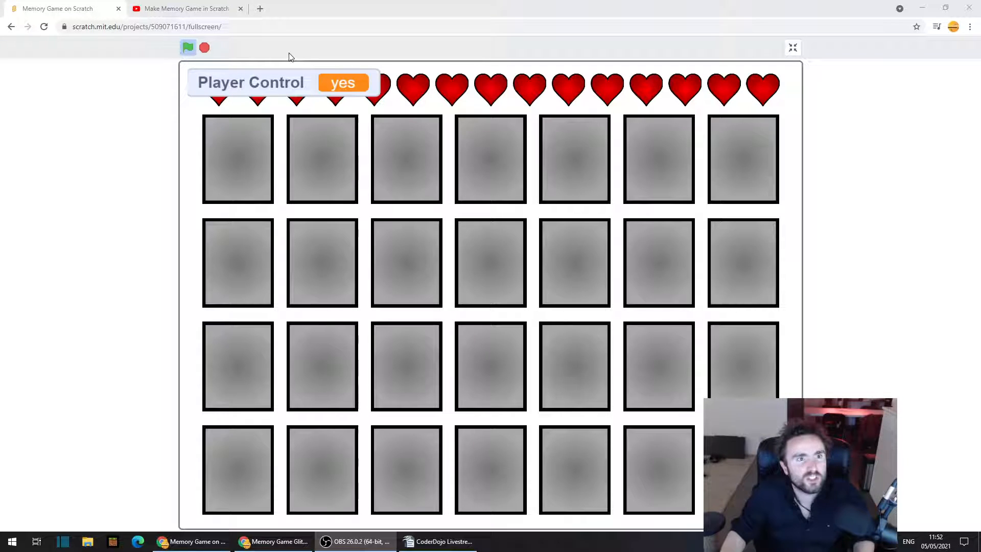
- Review the YouTube comment about the same-card freeze bug and close the video page
left_click(182, 8)
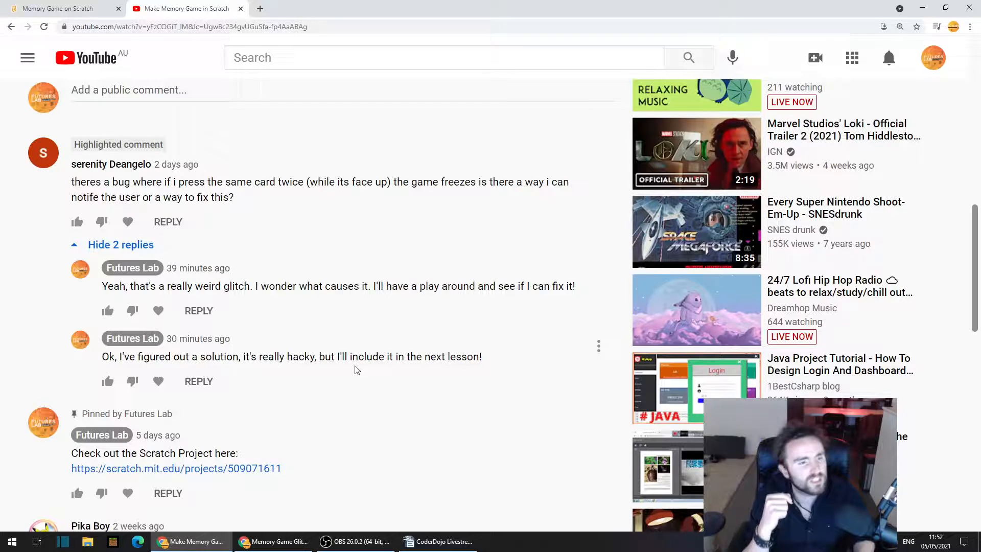
mouse_move(239, 11)
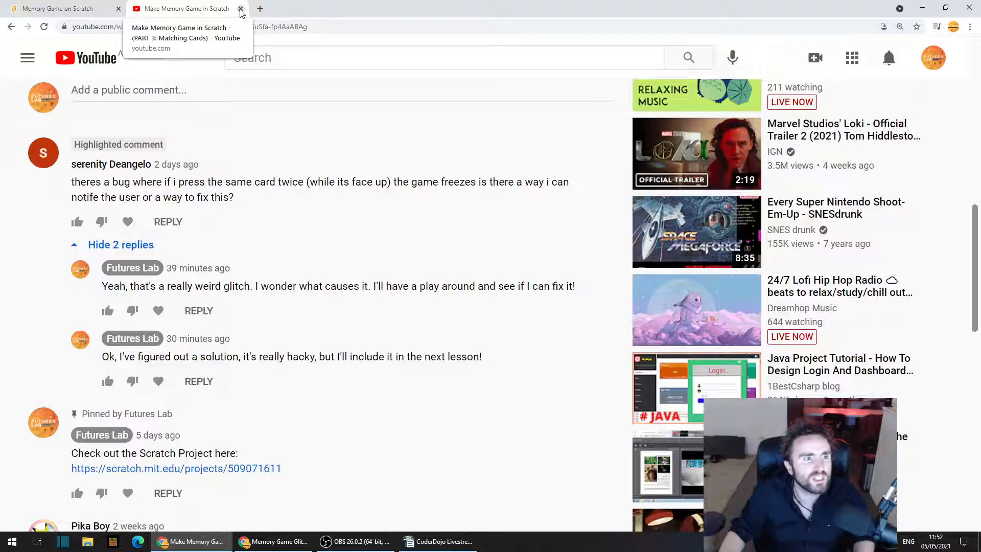
left_click(240, 8)
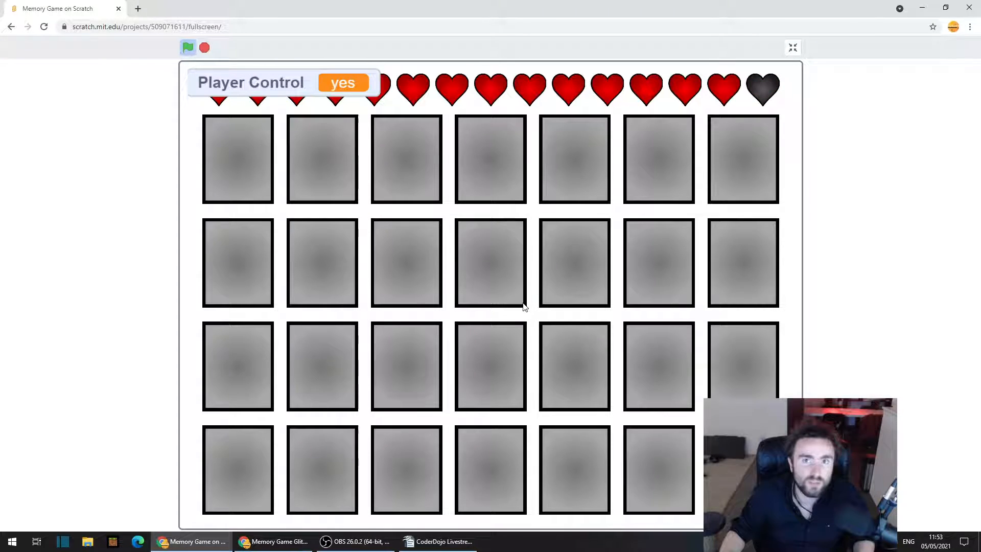
- Click a second-row card twice during its flip to freeze the game, then stop it
left_click(406, 266)
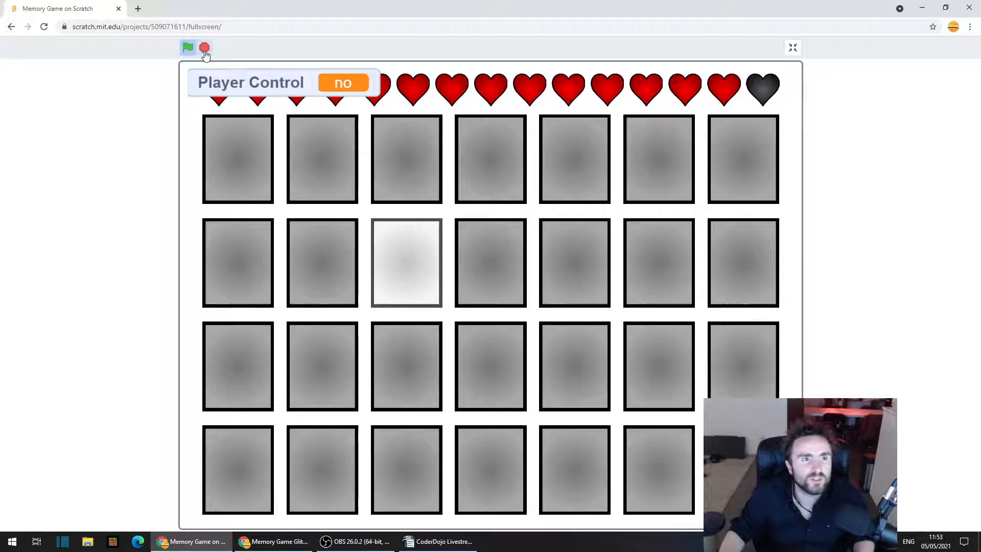
left_click(202, 47)
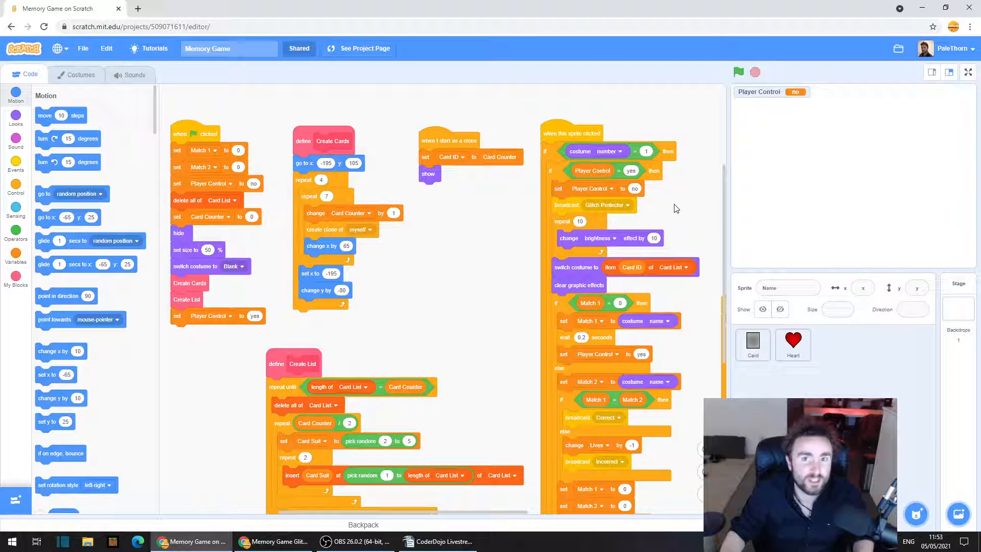
mouse_move(697, 219)
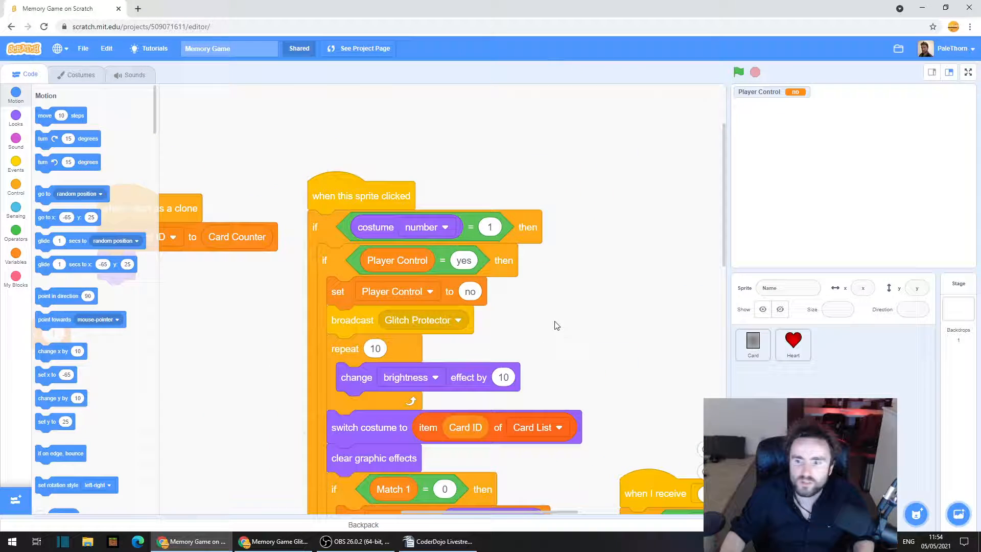
- Show the Card sprite's scripts and start the game in the editor to test
left_click(752, 344)
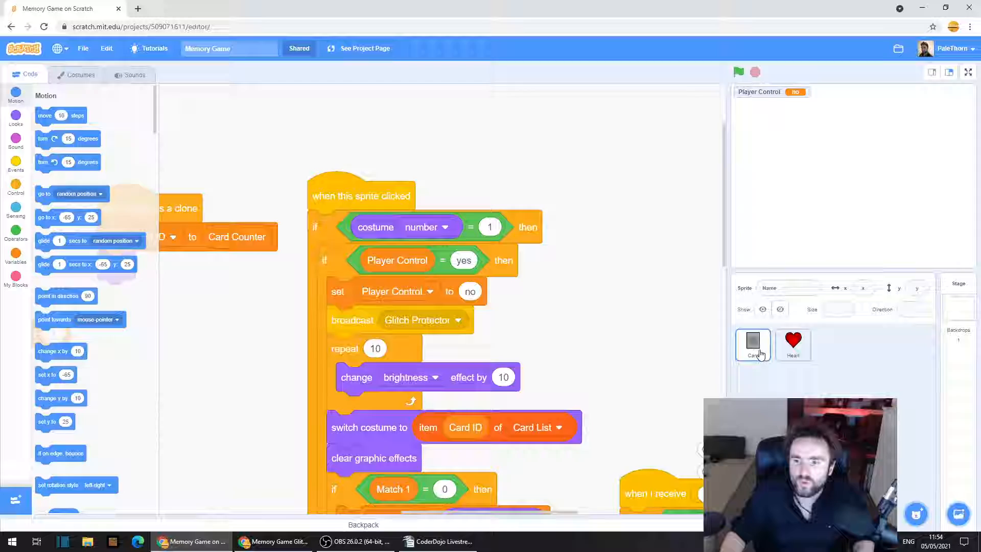
left_click(752, 345)
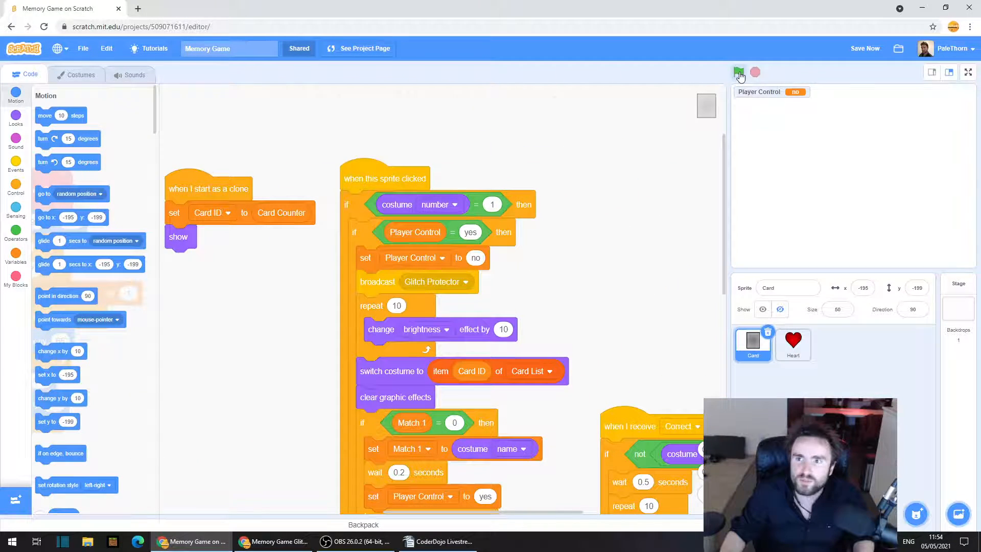
left_click(739, 71)
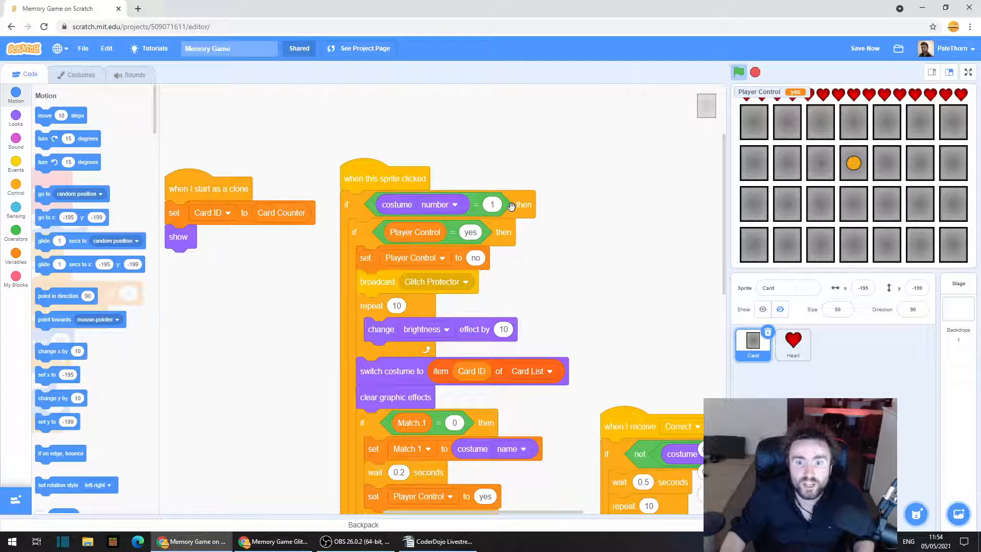
mouse_move(353, 244)
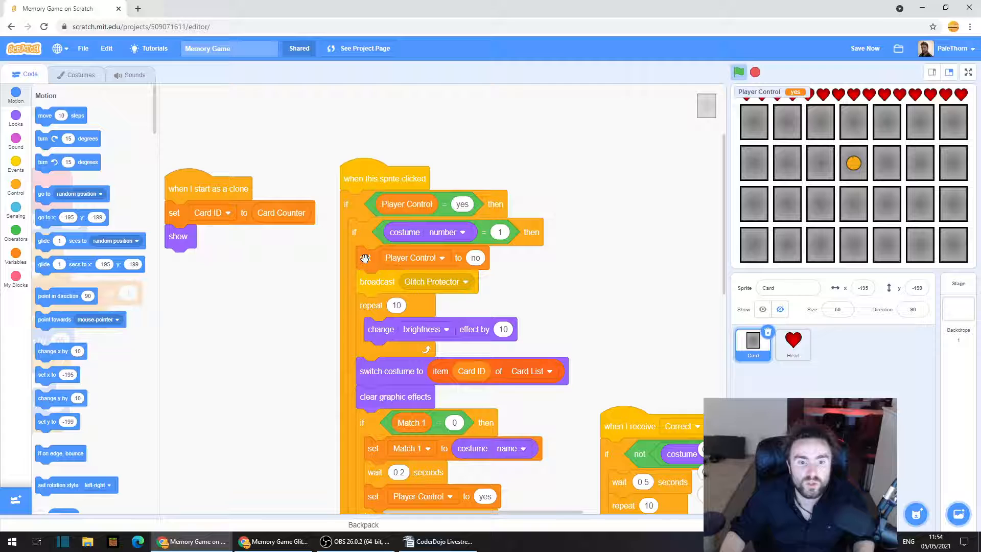
mouse_move(539, 265)
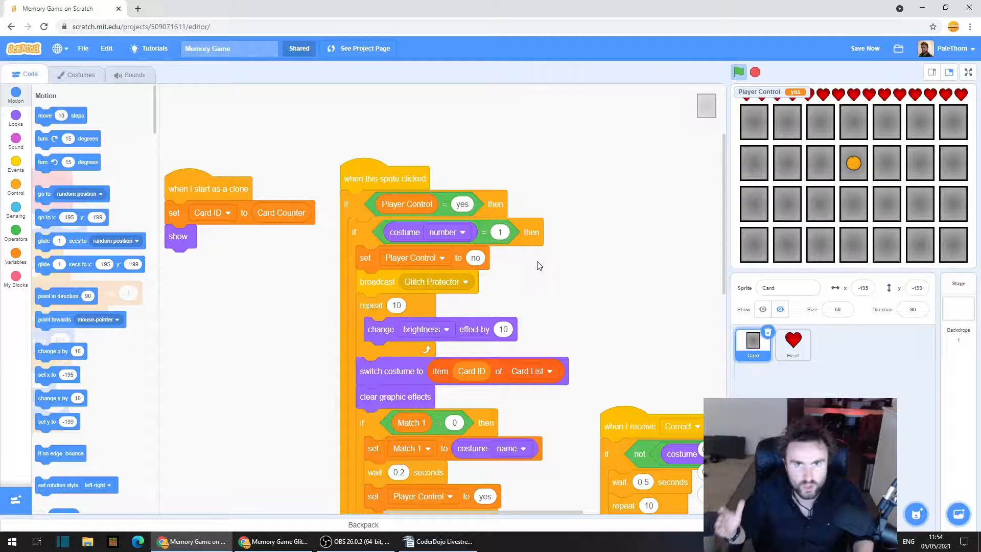
mouse_move(745, 190)
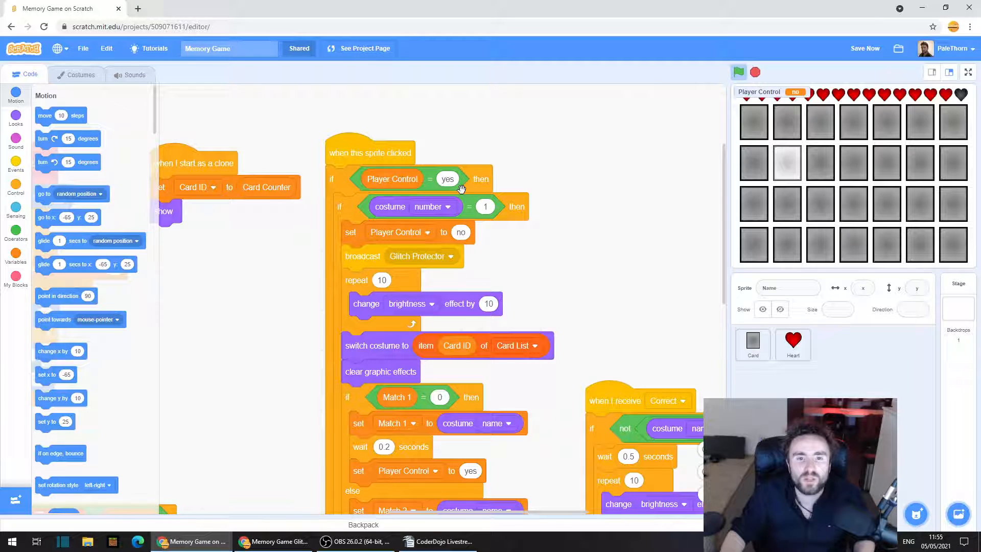
mouse_move(467, 251)
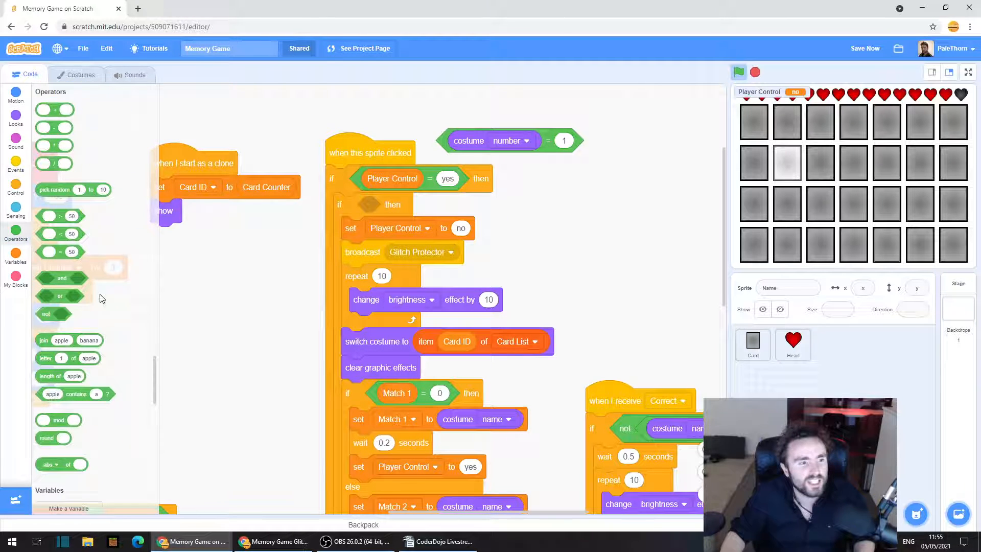
- Join the Player Control = yes and costume number = 1 checks with an and block
left_click_drag(63, 278, 534, 190)
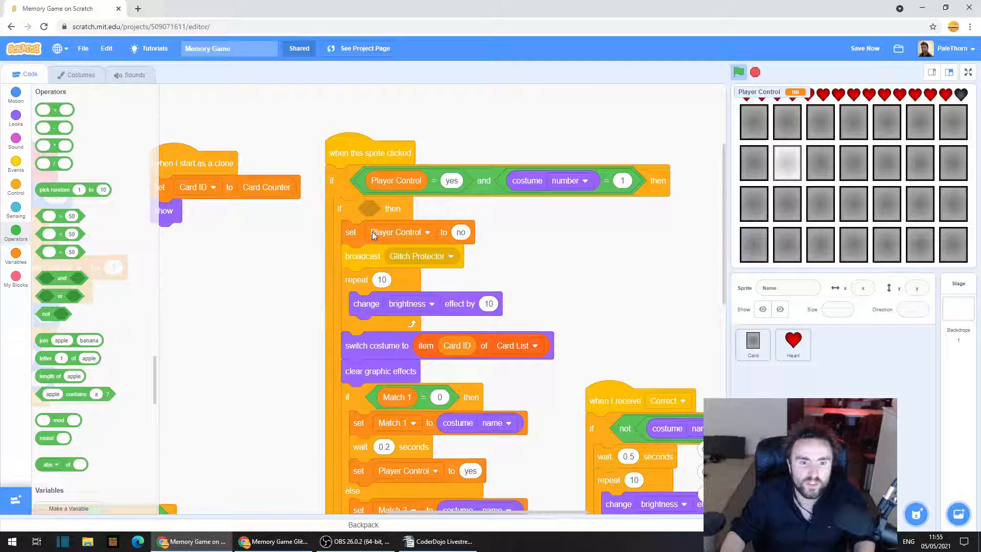
scroll("down", 3)
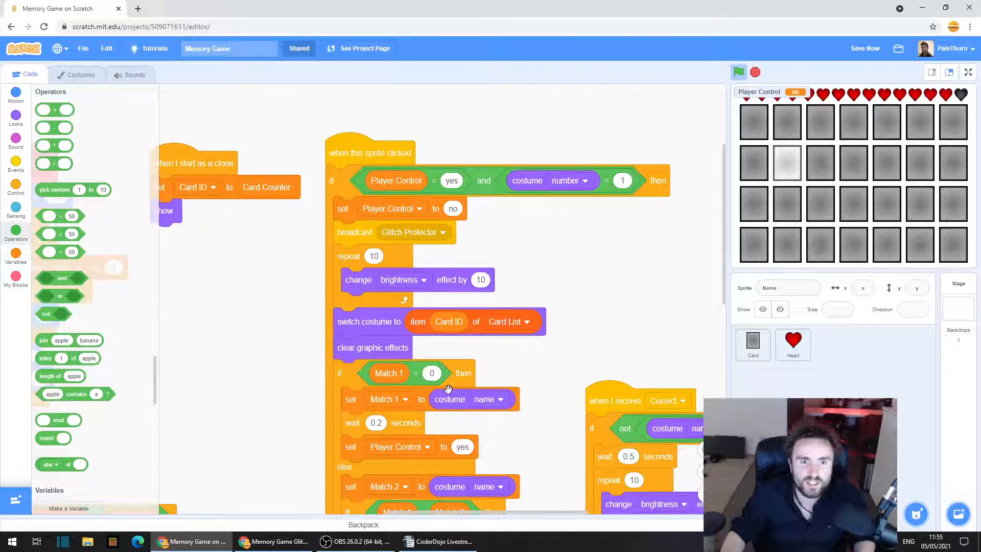
scroll("down", 3)
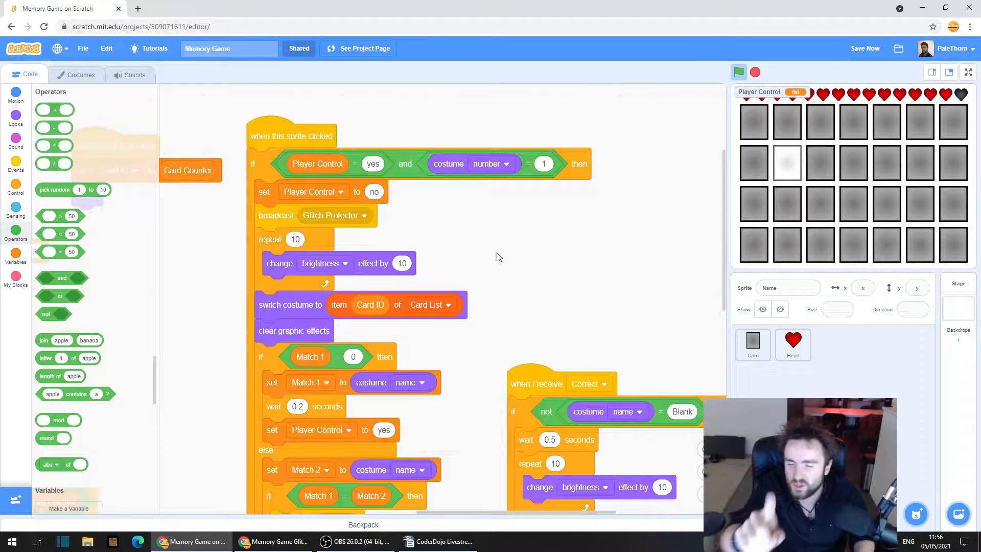
- Save the project, relaunch the game full-screen and click a card while cards deal
left_click(864, 48)
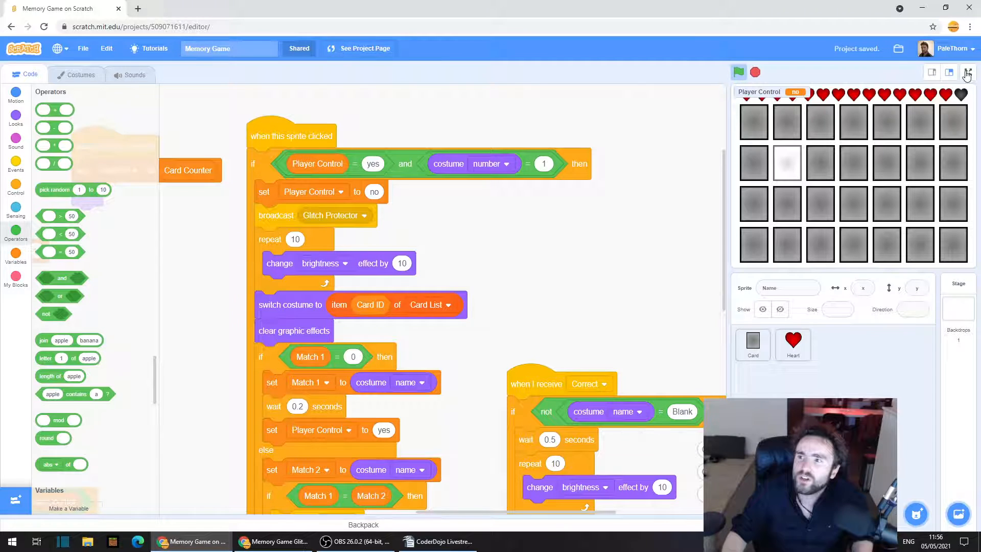
left_click(968, 73)
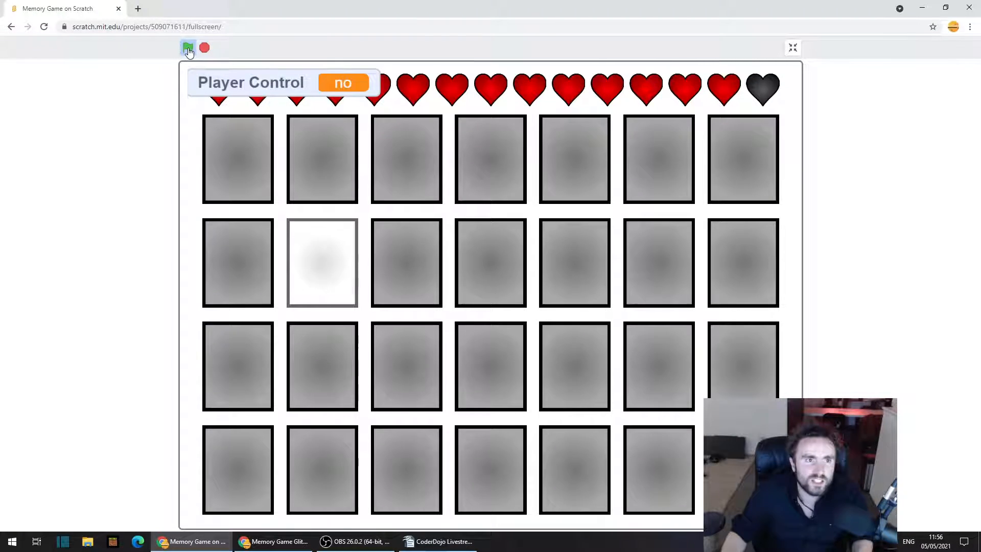
left_click(406, 264)
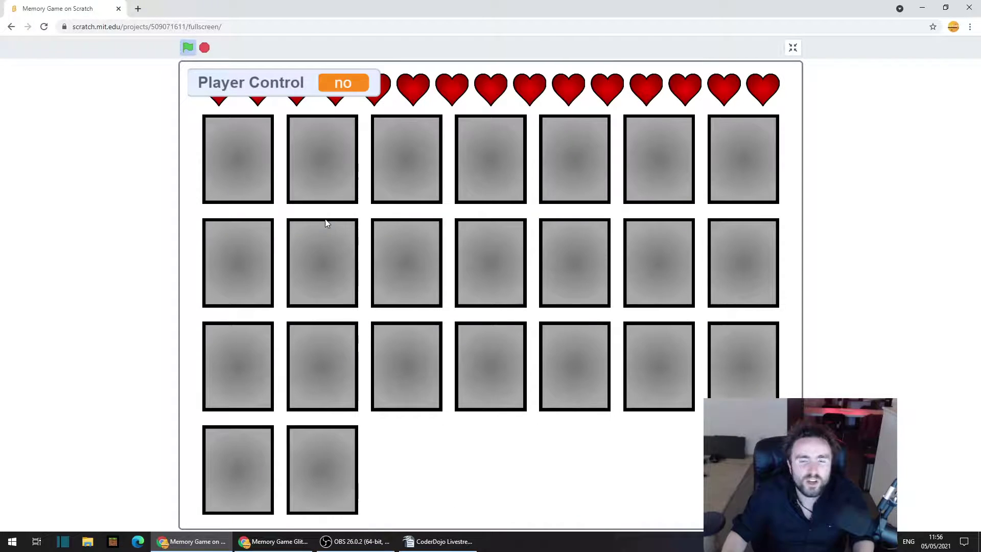
left_click(343, 82)
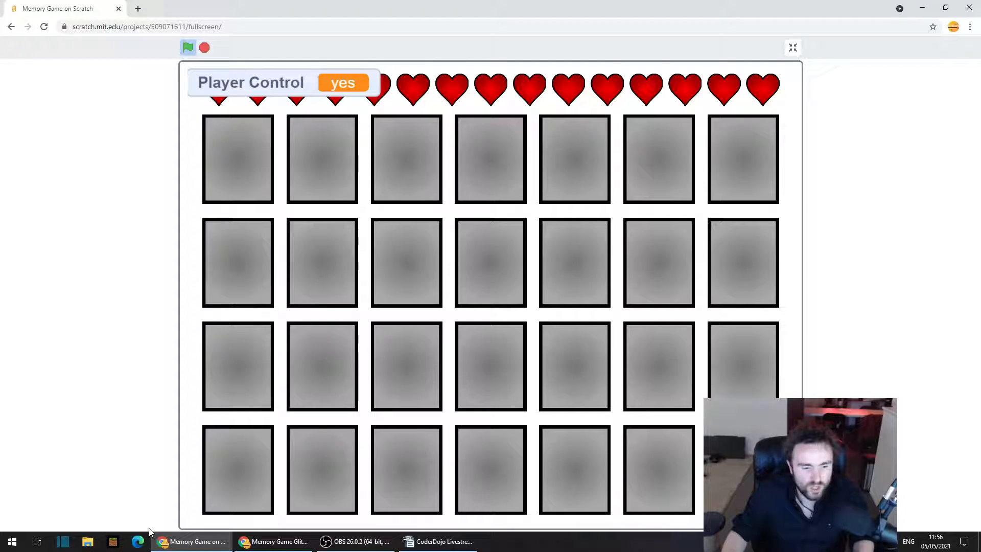
mouse_move(773, 198)
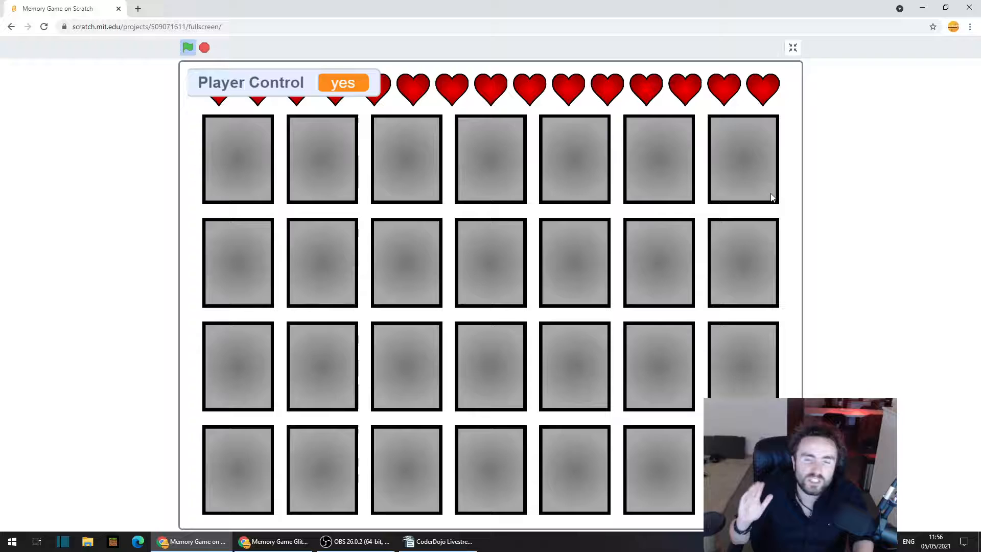
left_click(792, 47)
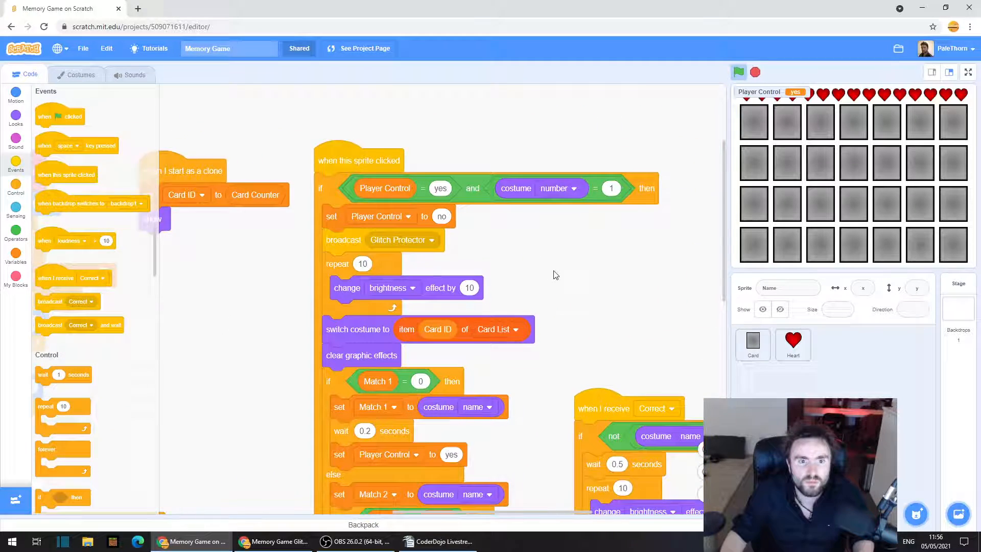
- In the Card script, start a new broadcast message and draft its Glitch Protector name
left_click(752, 343)
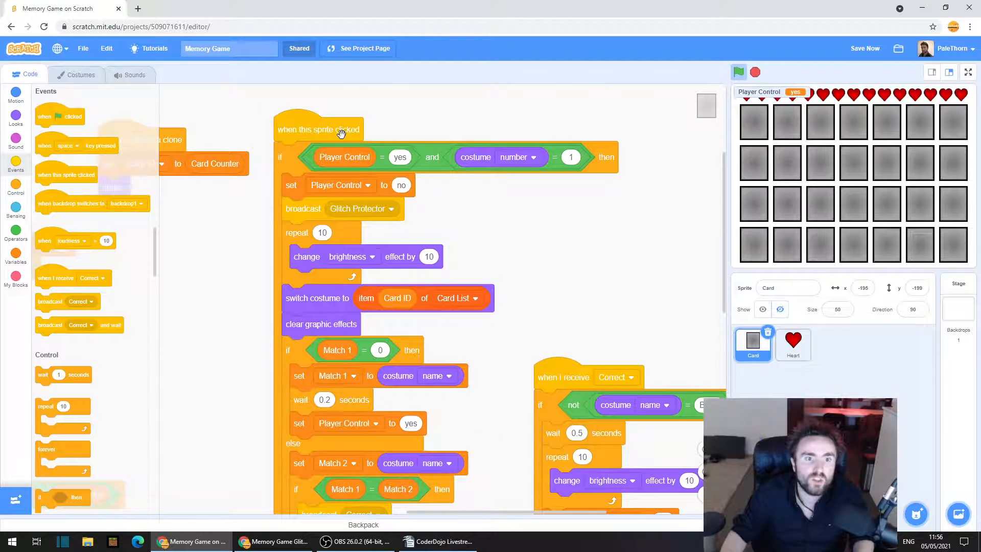
mouse_move(513, 297)
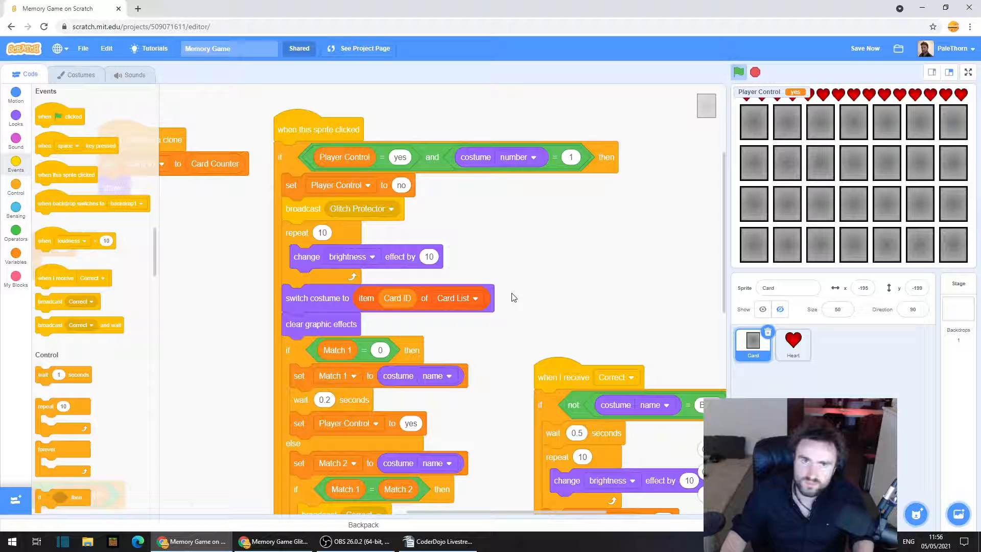
mouse_move(518, 290)
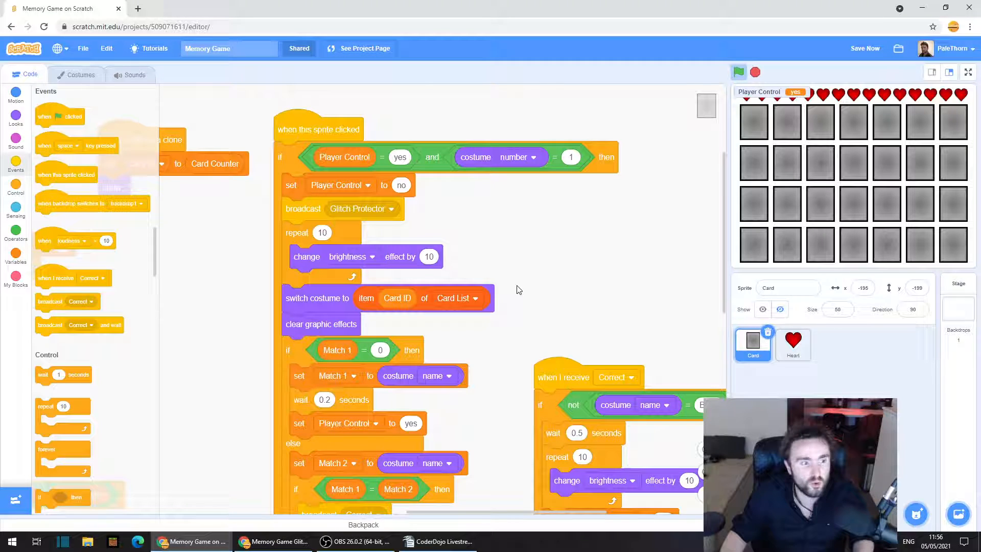
mouse_move(15, 163)
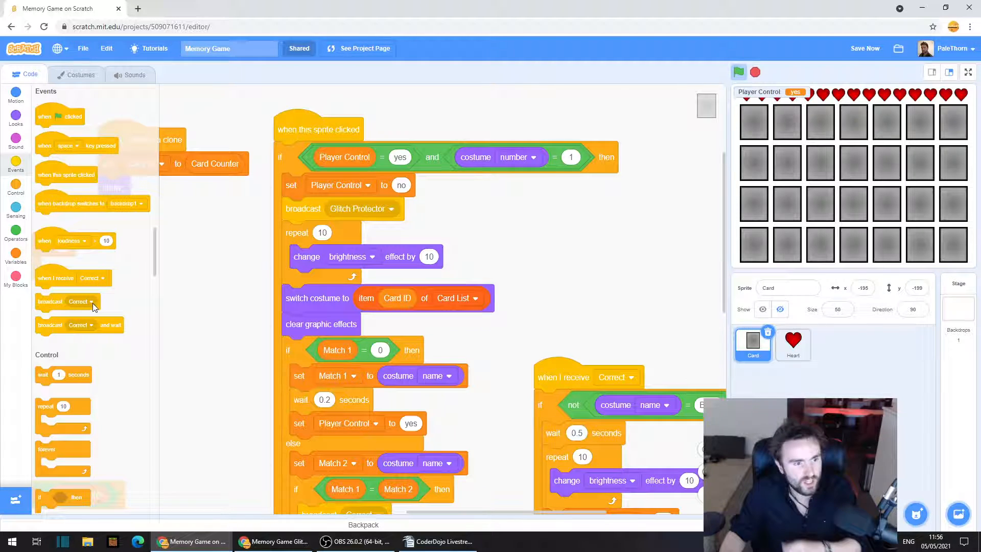
left_click(90, 301)
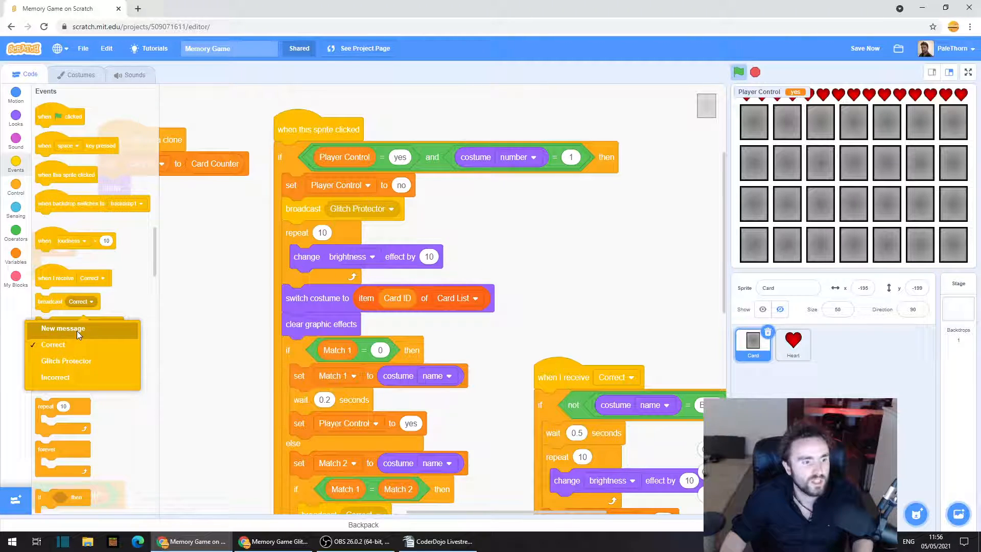
left_click(63, 328)
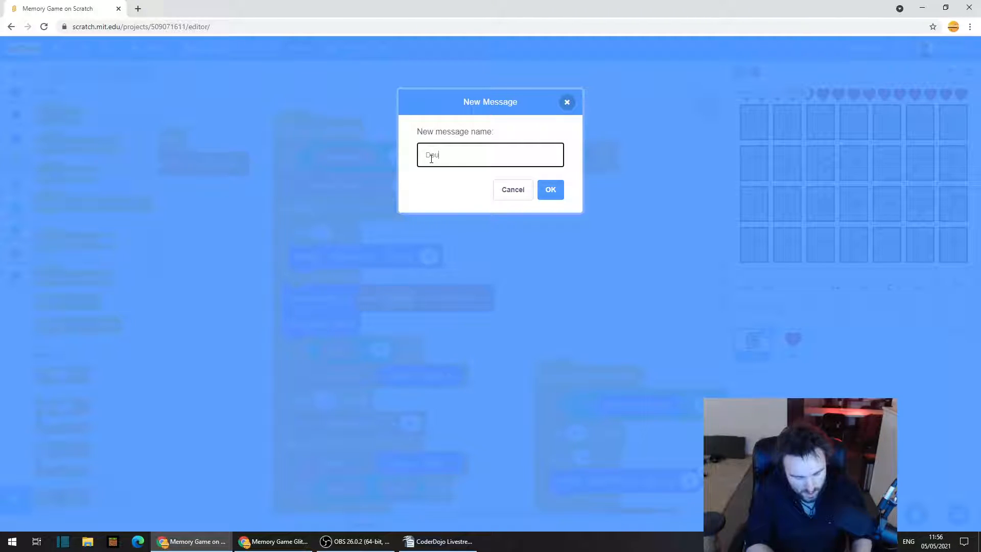
type("ouble CLiuck Glitch P")
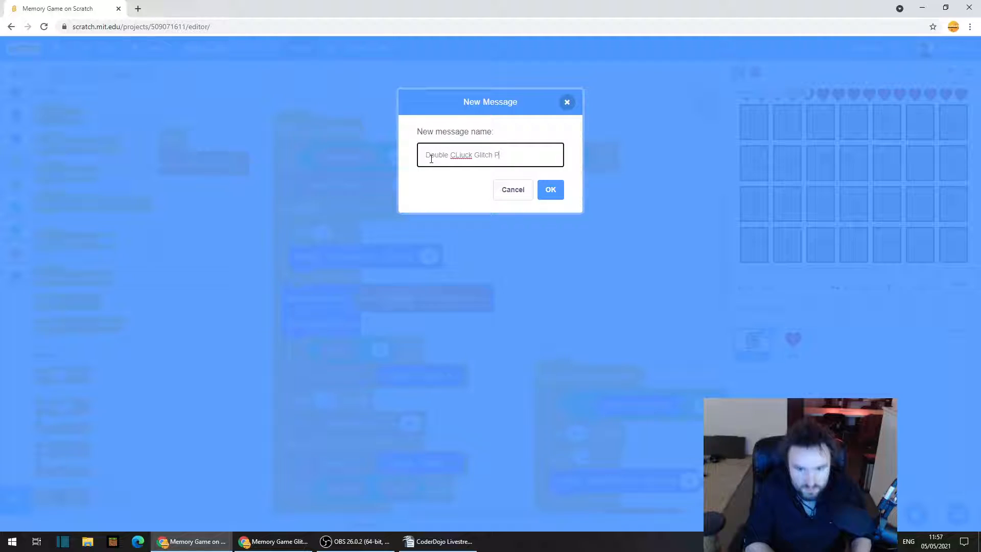
type("roetr")
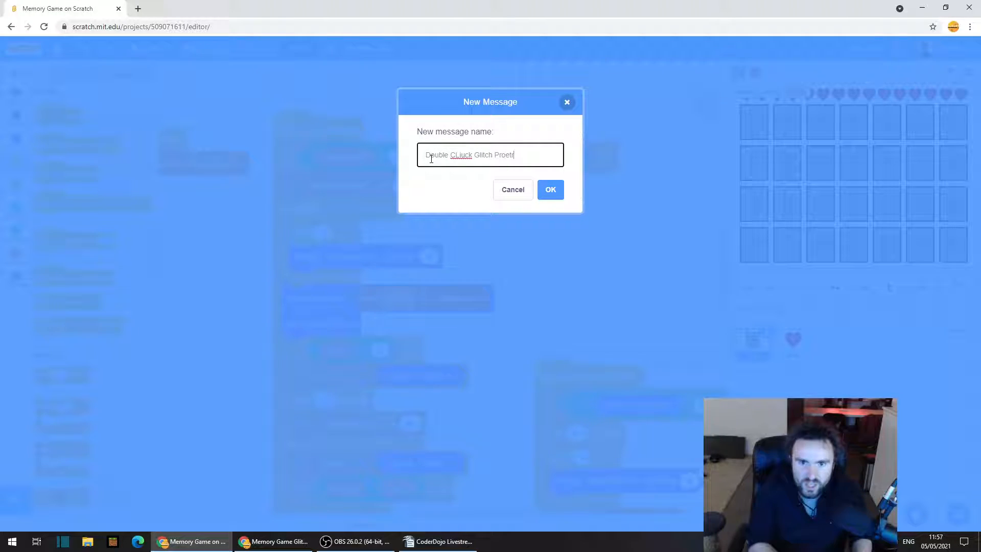
key("Backspace")
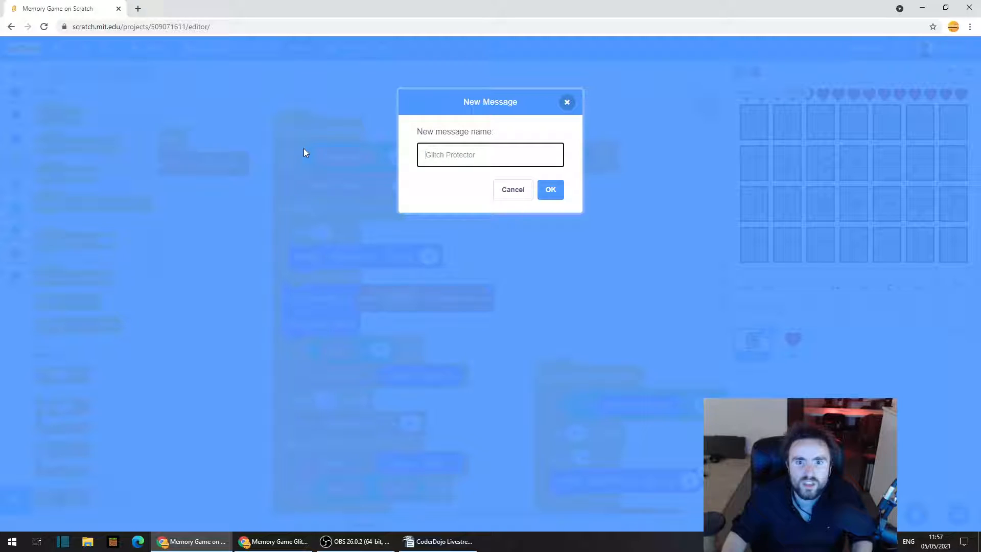
mouse_move(501, 215)
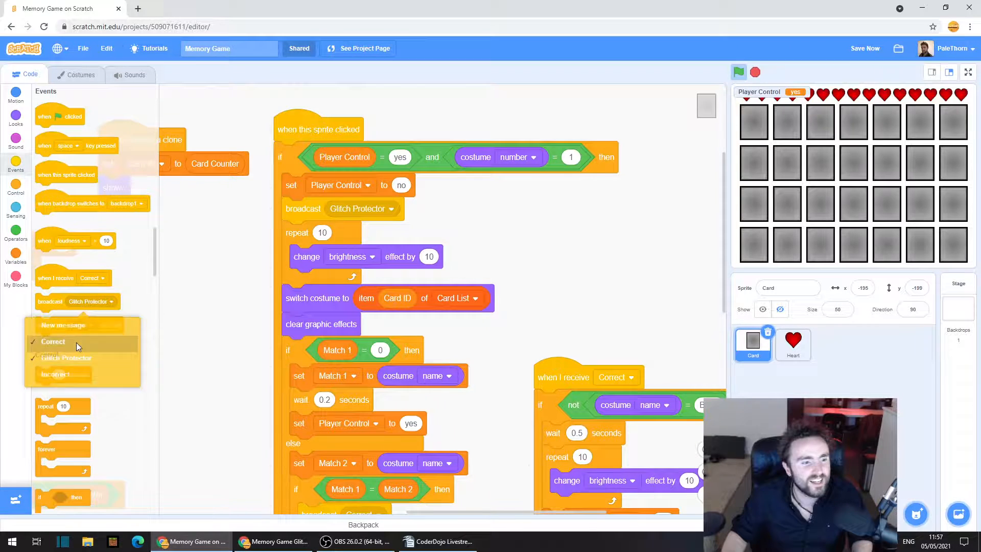
left_click(53, 341)
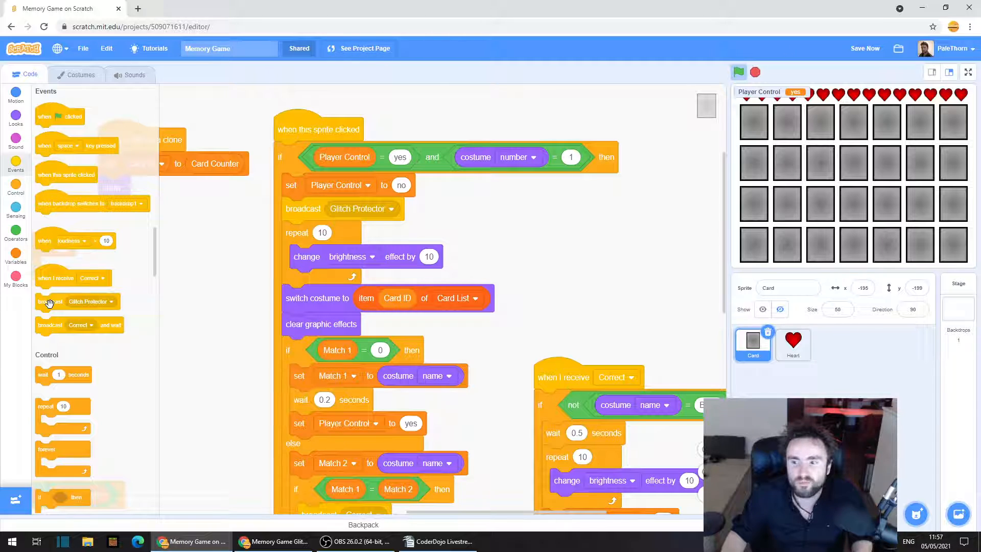
mouse_move(489, 244)
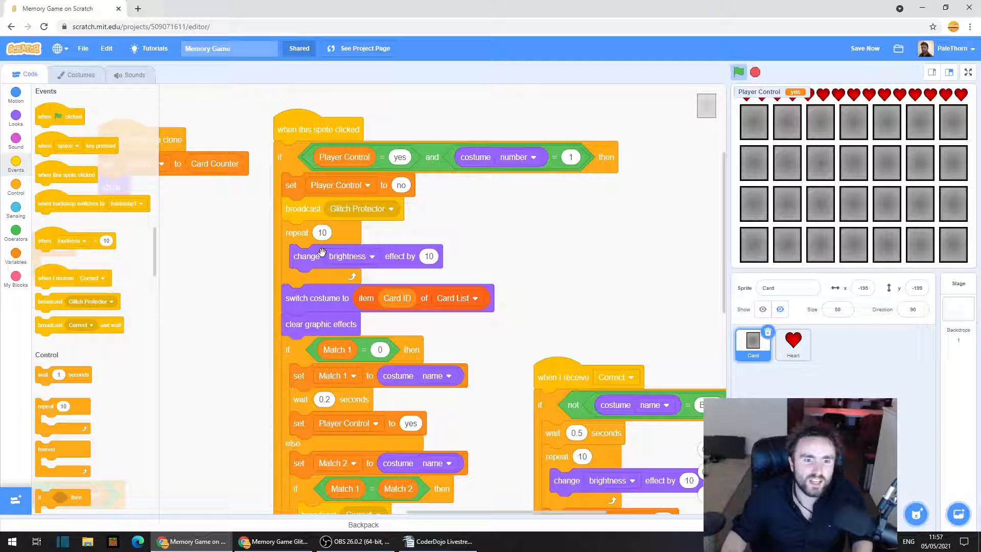
mouse_move(298, 232)
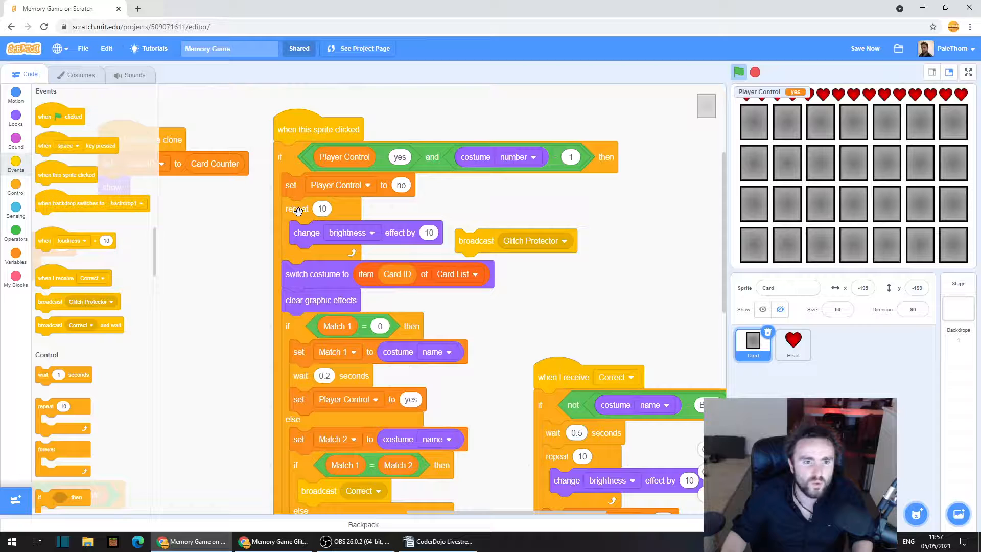
left_click_drag(475, 240, 553, 227)
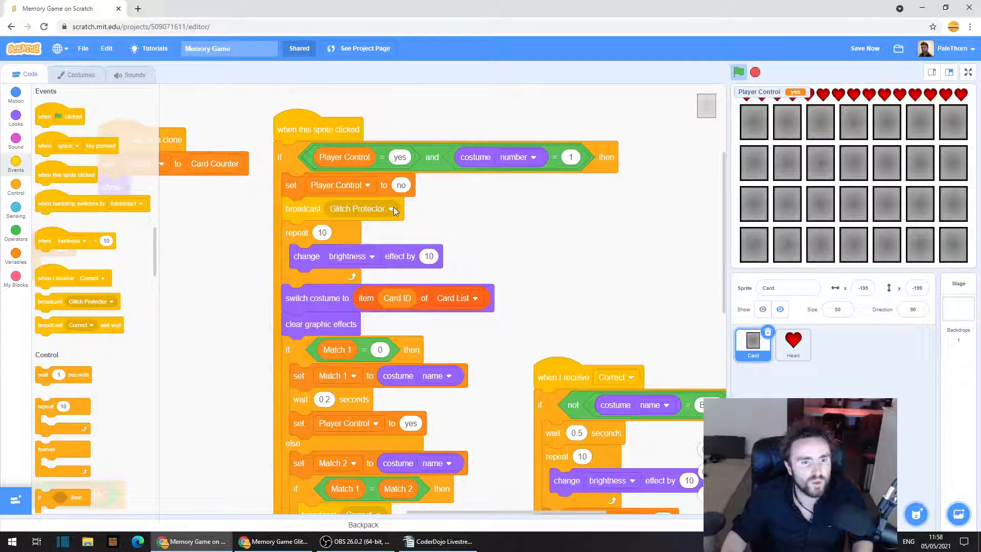
mouse_move(741, 329)
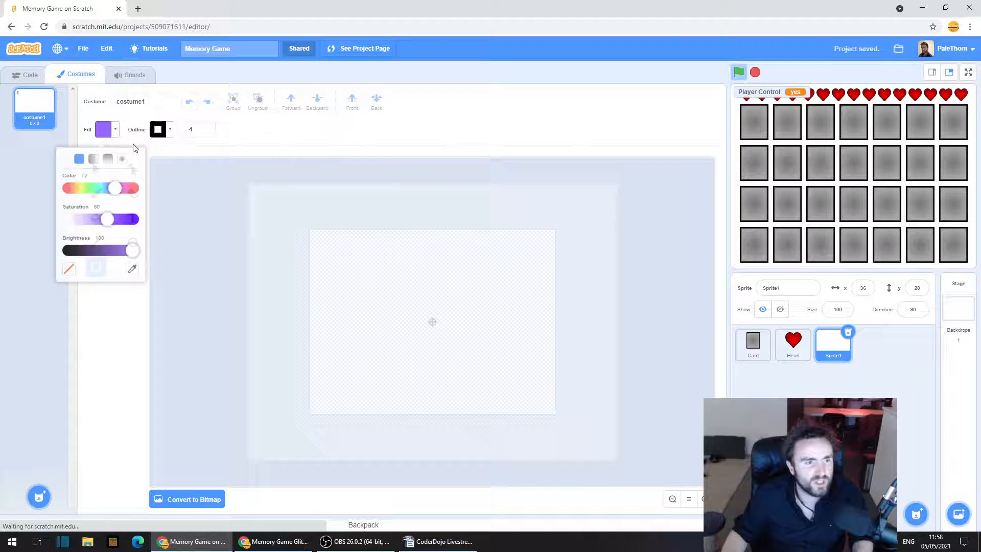
- Paint the new sprite's costume as a large solid red rectangle
left_click_drag(112, 188, 68, 183)
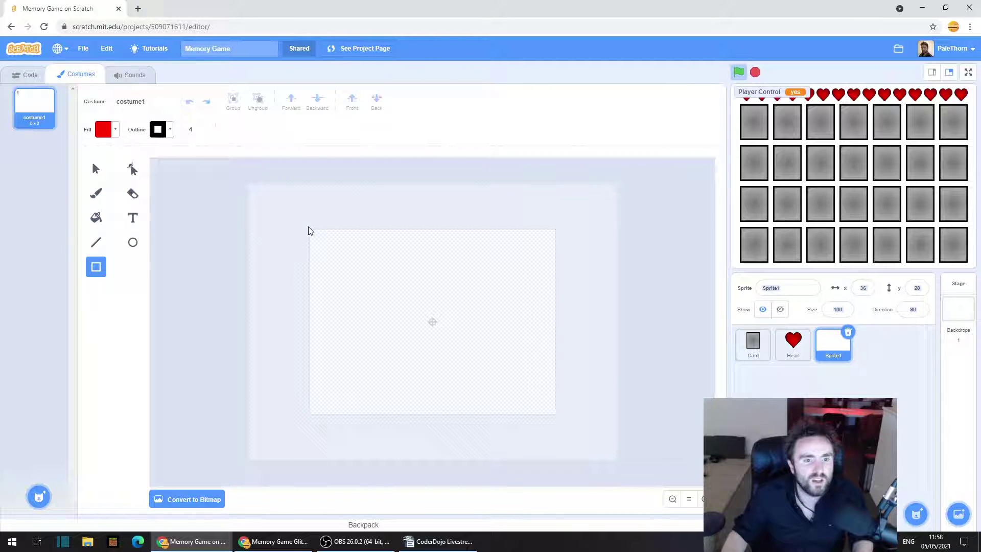
left_click_drag(309, 228, 559, 417)
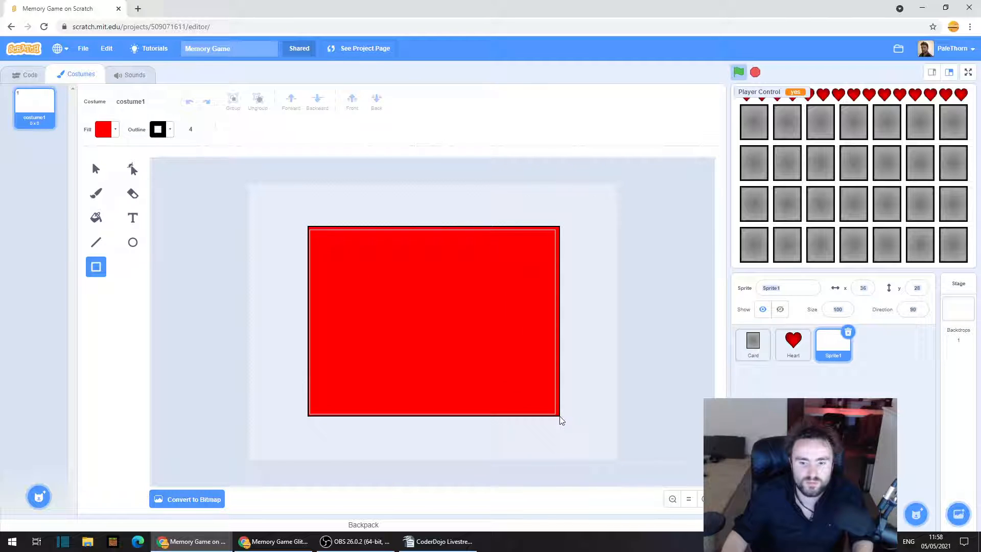
left_click(433, 321)
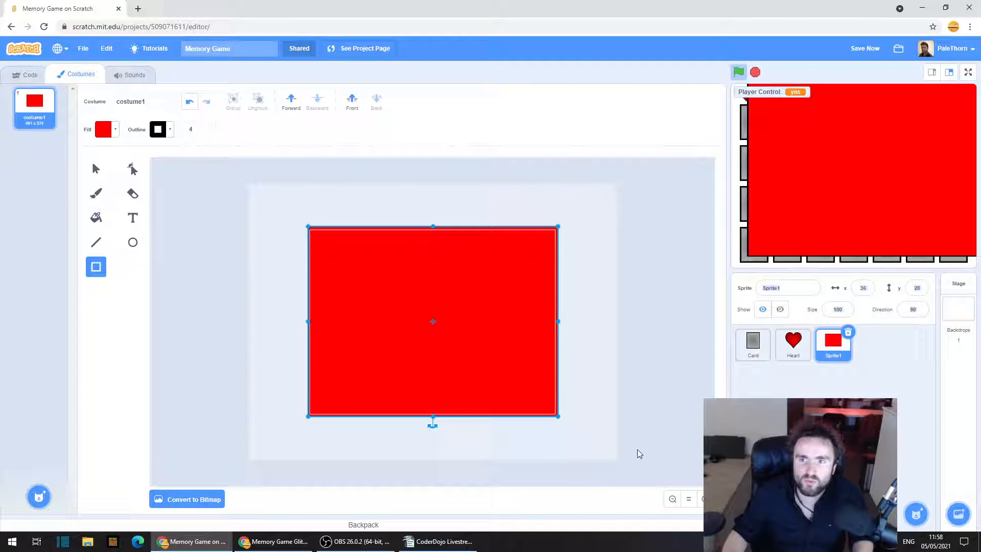
mouse_move(211, 218)
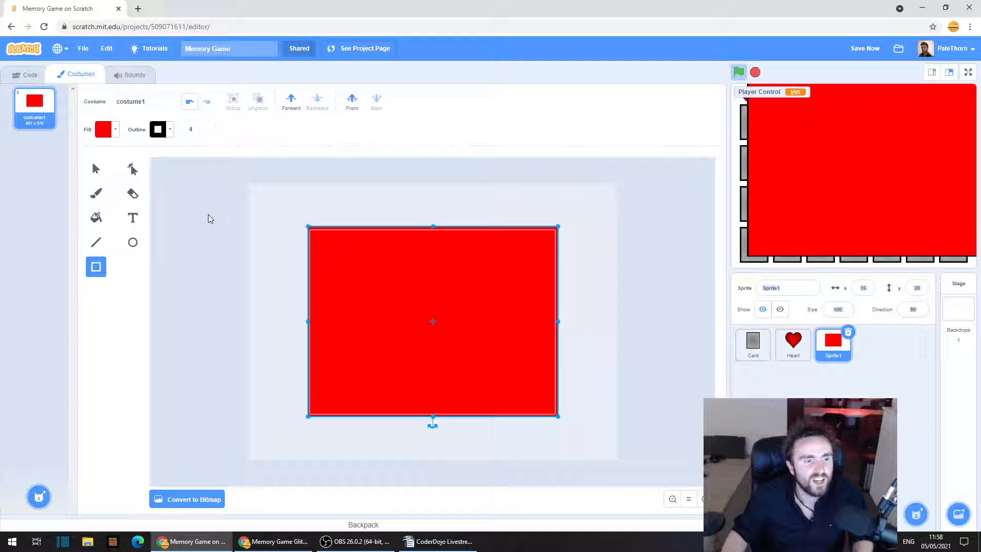
mouse_move(28, 81)
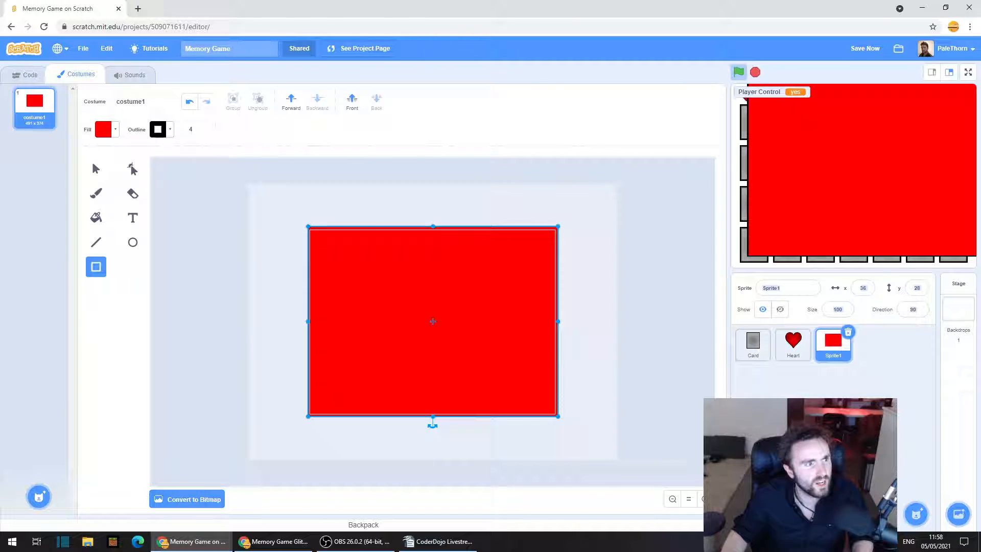
left_click(29, 74)
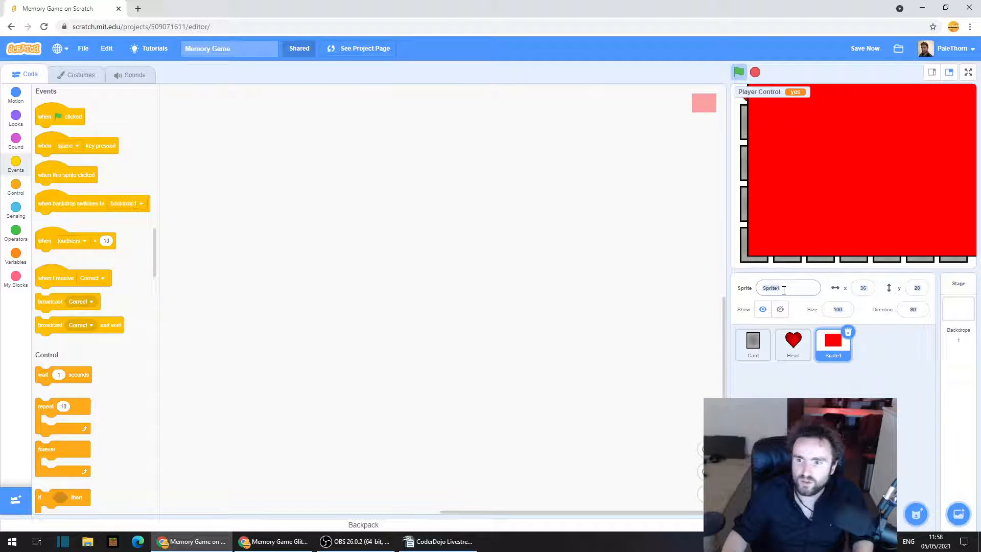
- Type Glitch Protector as the red rectangle sprite's name
type("G")
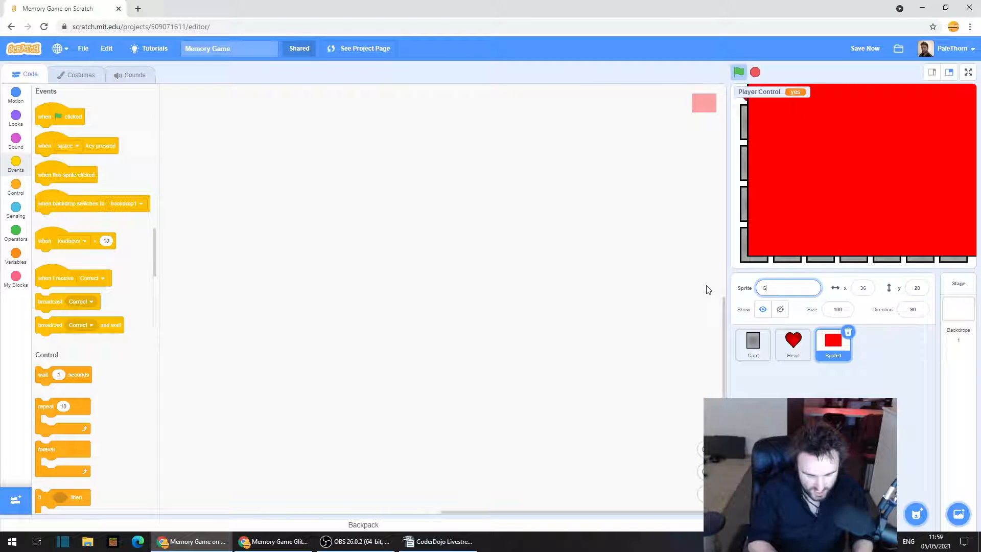
type("litch Protector")
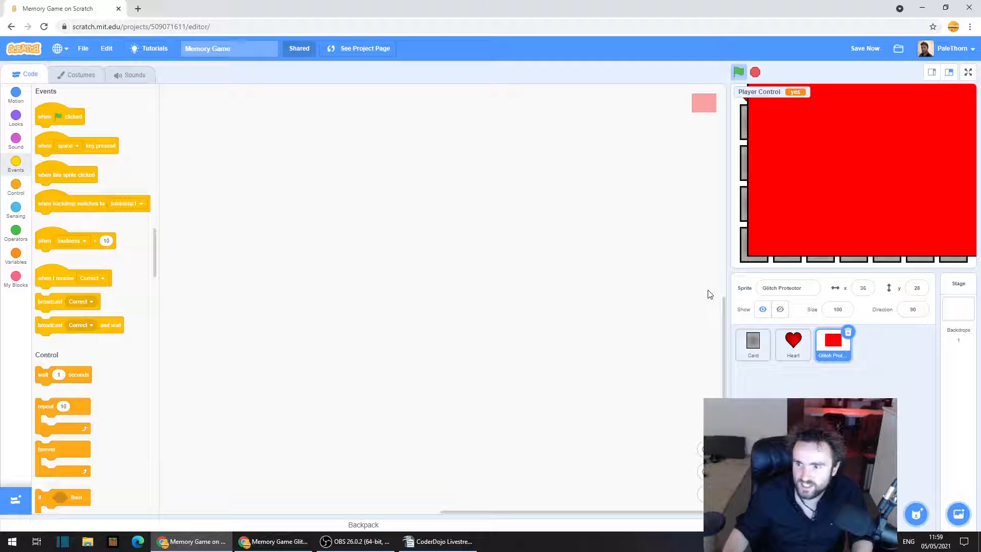
mouse_move(308, 308)
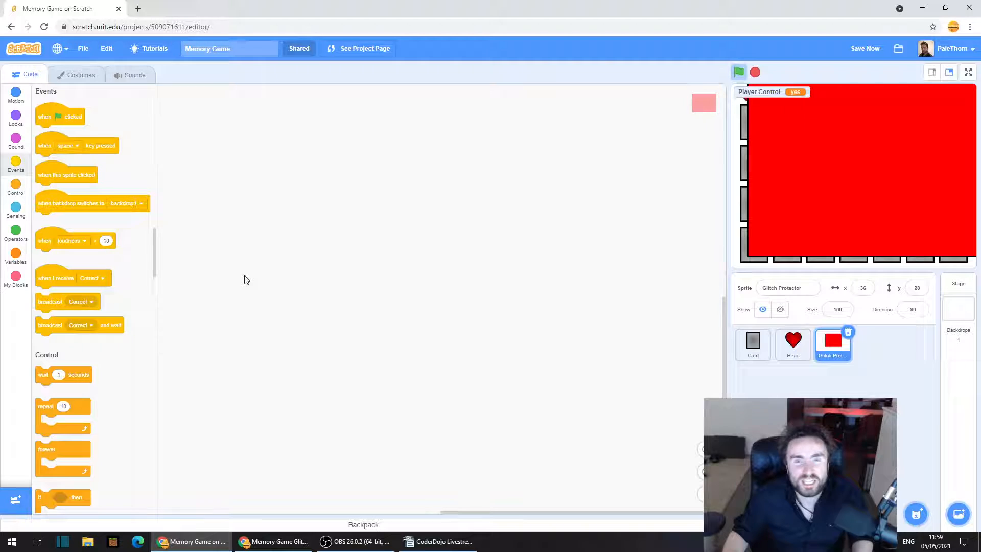
mouse_move(243, 283)
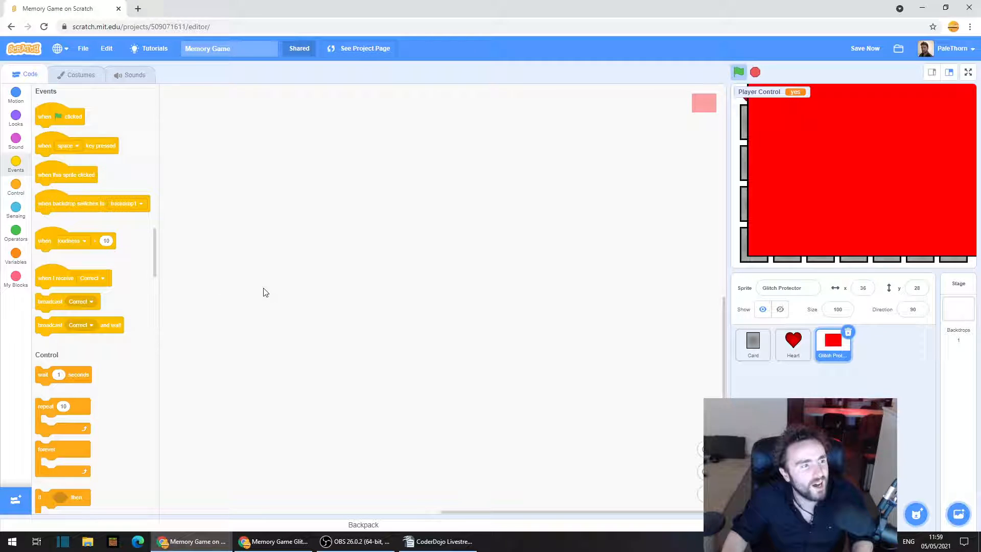
mouse_move(46, 147)
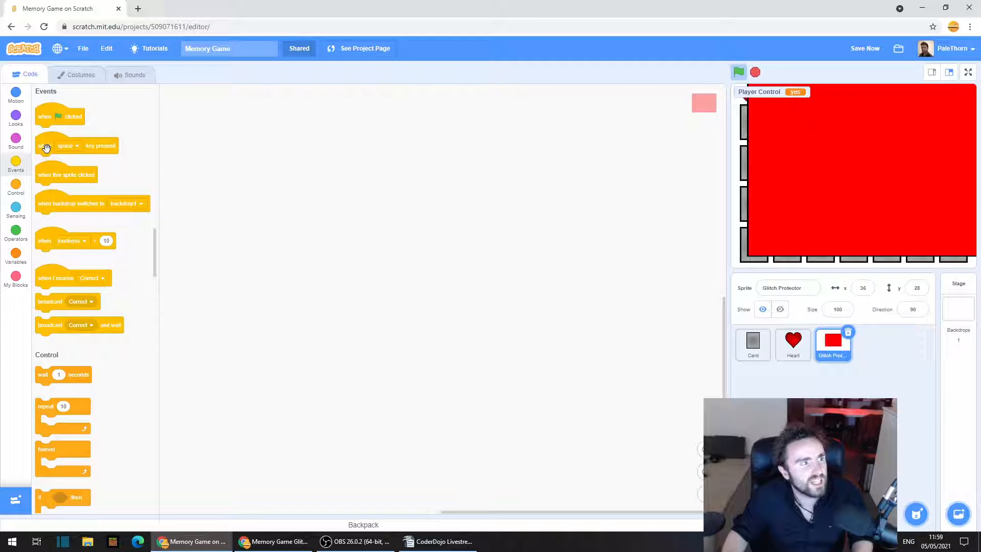
- Start a 'when I receive Glitch Protector' script on the protector sprite
left_click_drag(74, 278, 238, 219)
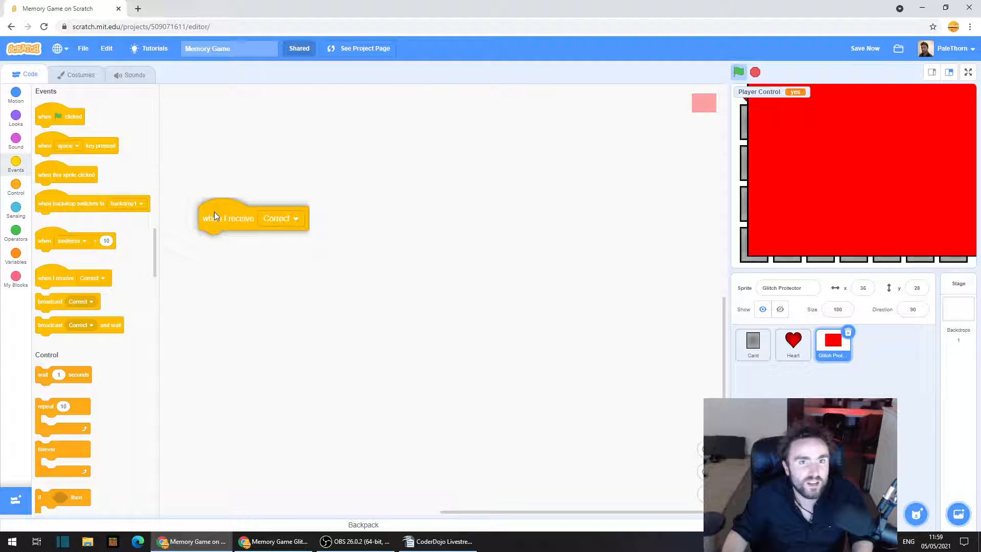
left_click_drag(227, 217, 256, 193)
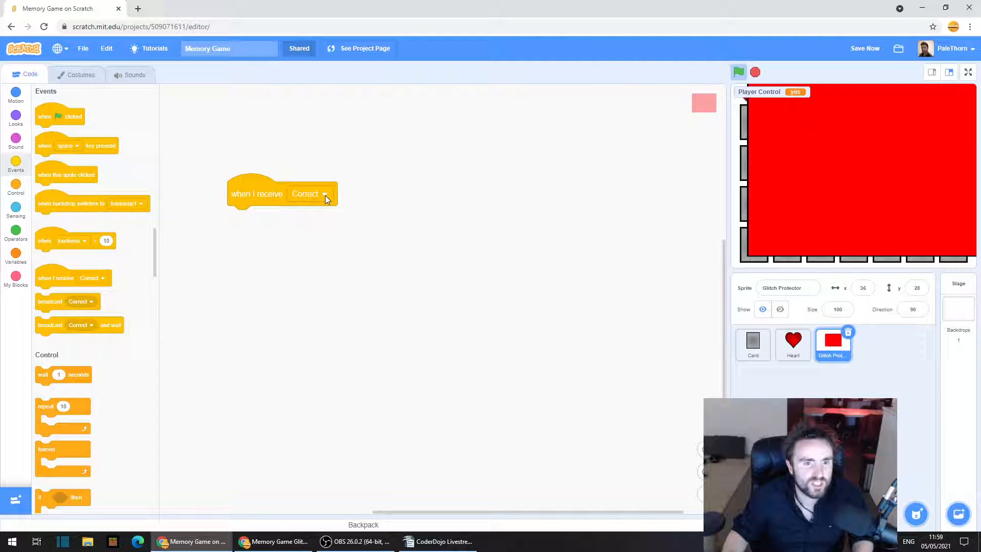
left_click(325, 194)
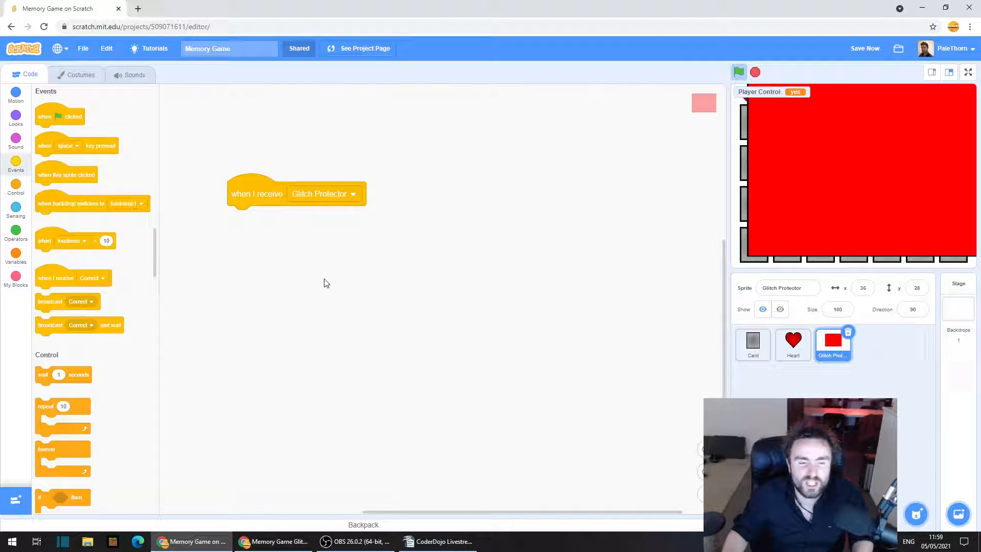
mouse_move(16, 147)
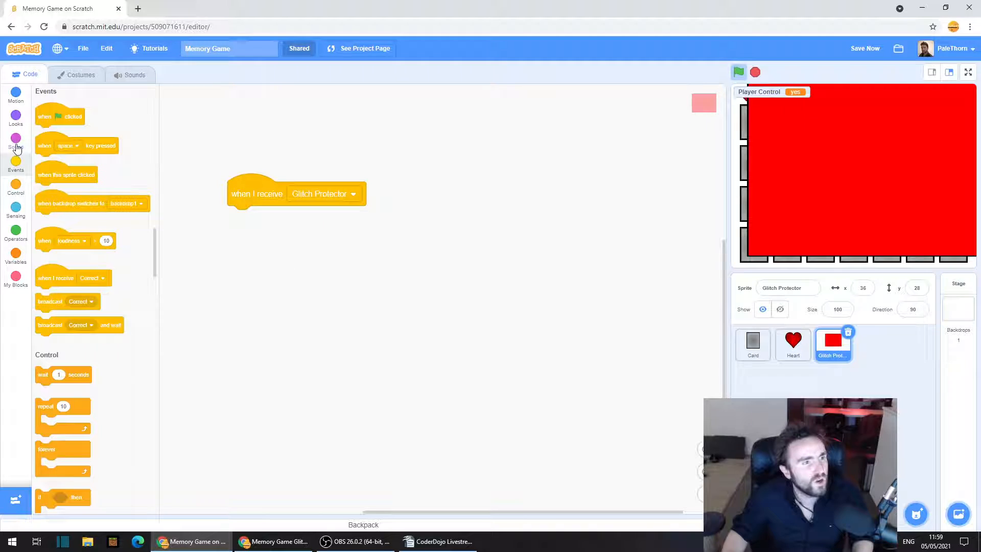
mouse_move(15, 126)
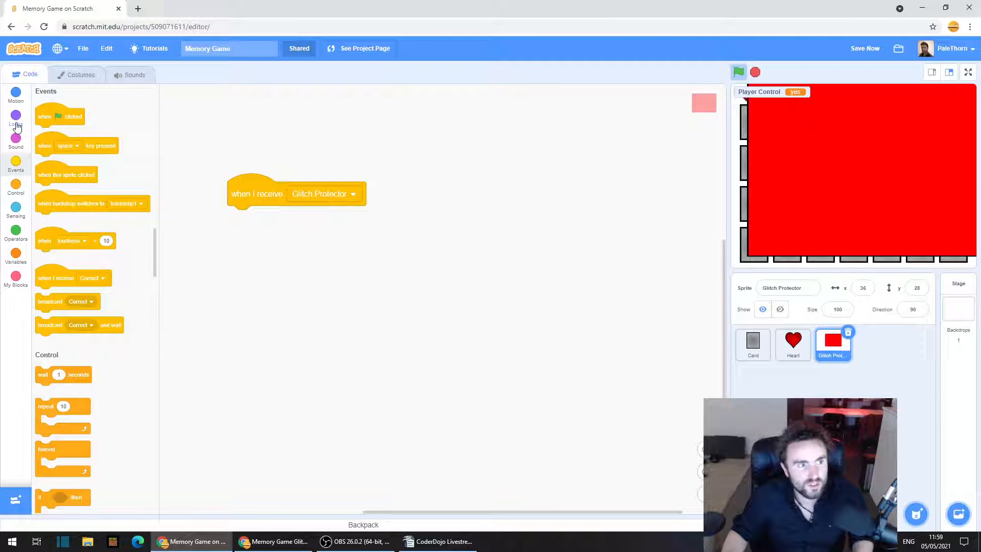
- Attach go to front layer and show from the Looks blocks
left_click(15, 117)
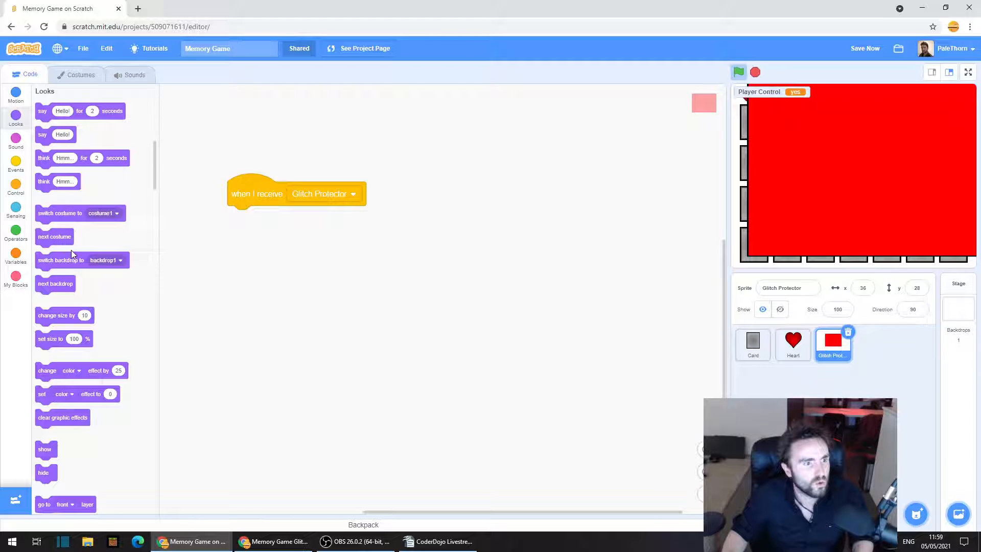
scroll("down", 3)
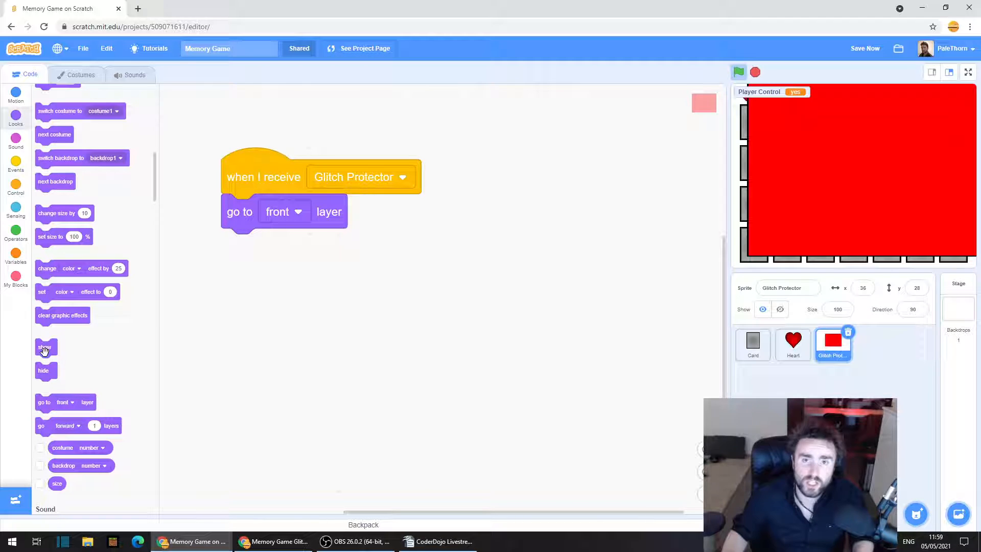
left_click_drag(44, 348, 239, 246)
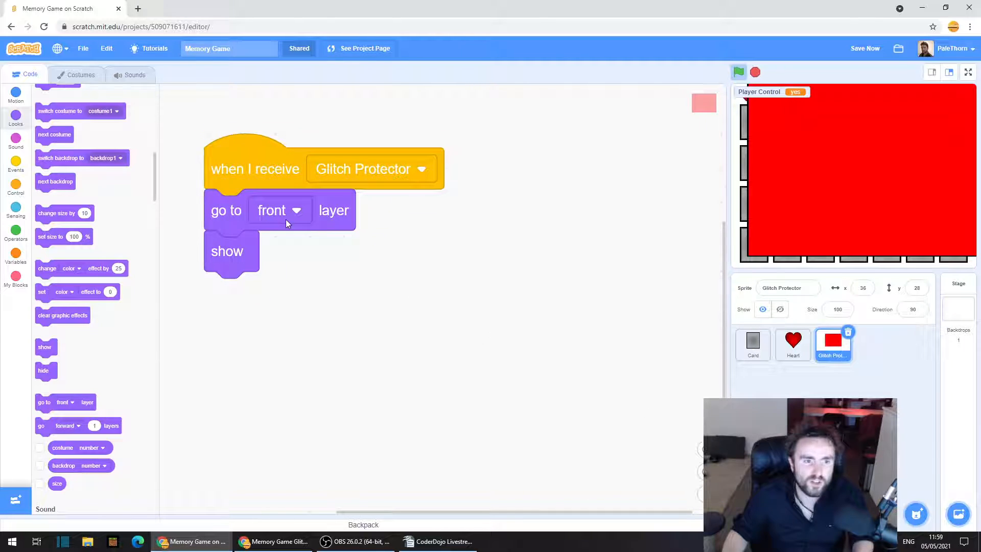
mouse_move(337, 216)
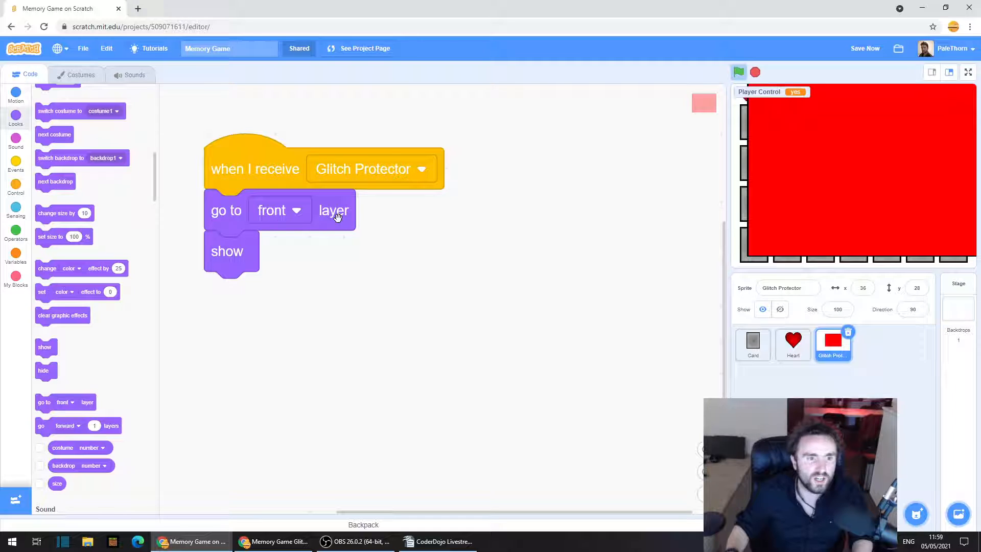
mouse_move(247, 262)
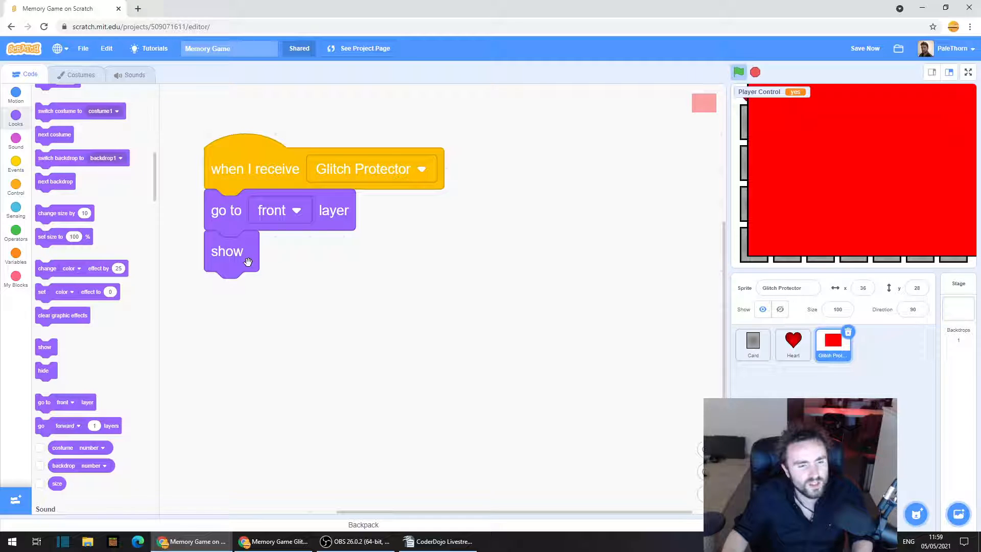
mouse_move(60, 236)
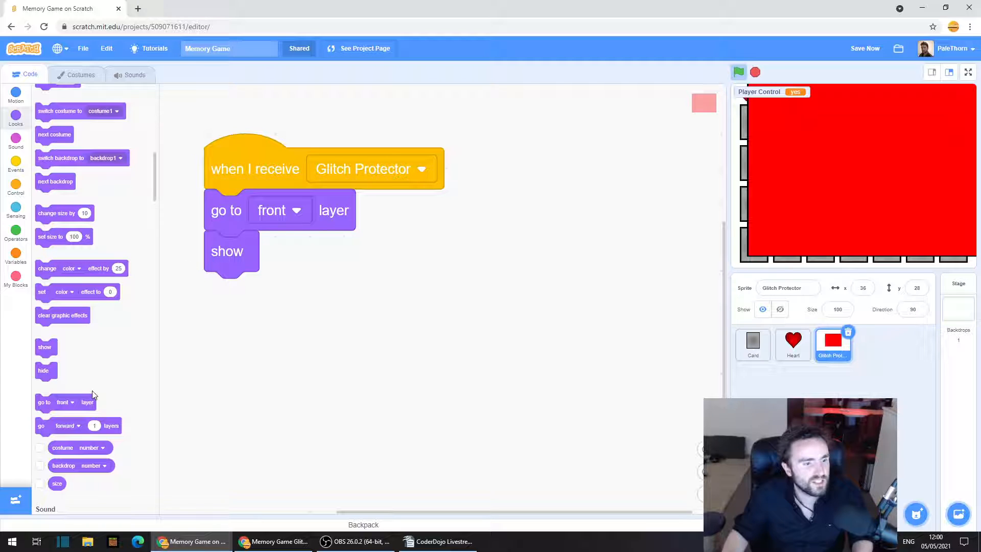
mouse_move(62, 358)
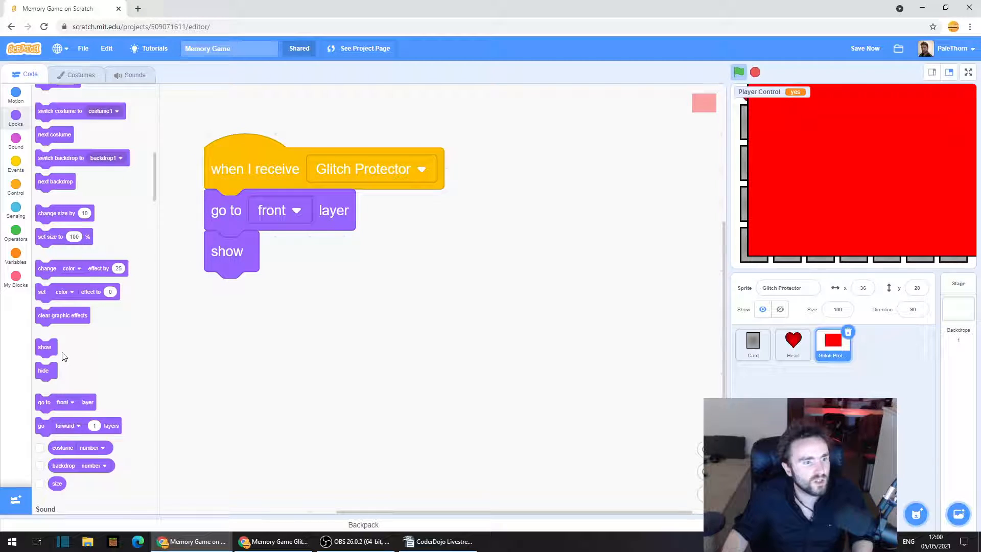
scroll("down", 3)
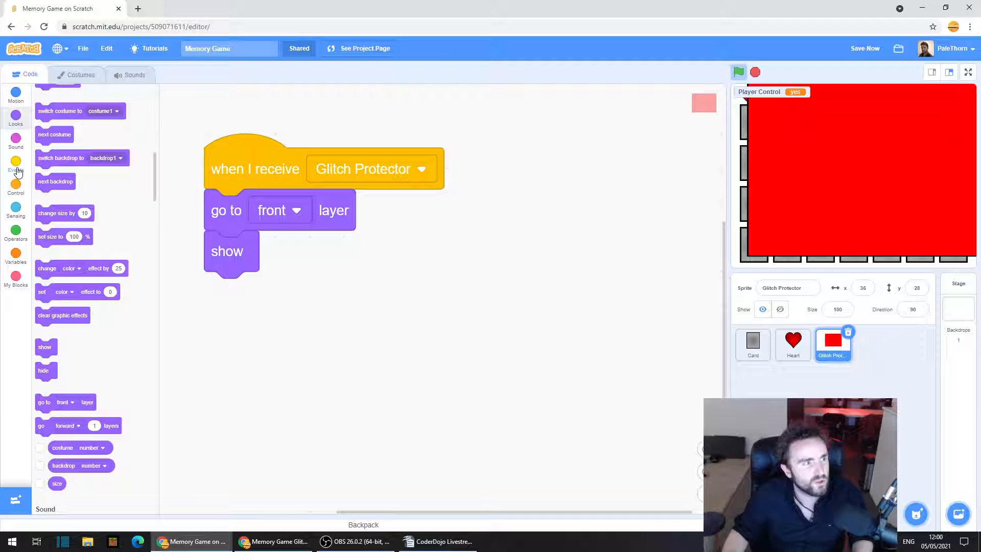
- Add a wait 0.2 seconds block followed by an empty wait until block
left_click(15, 164)
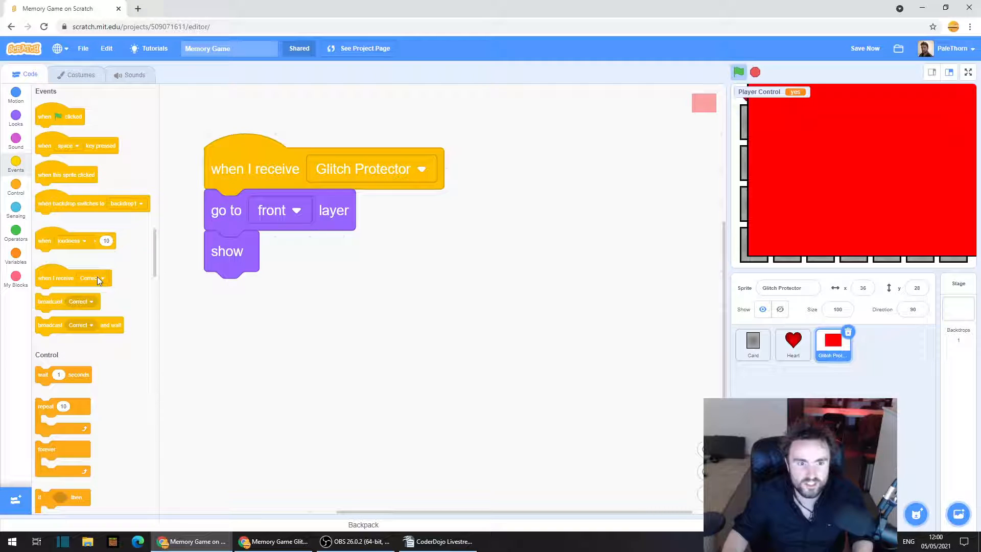
mouse_move(16, 194)
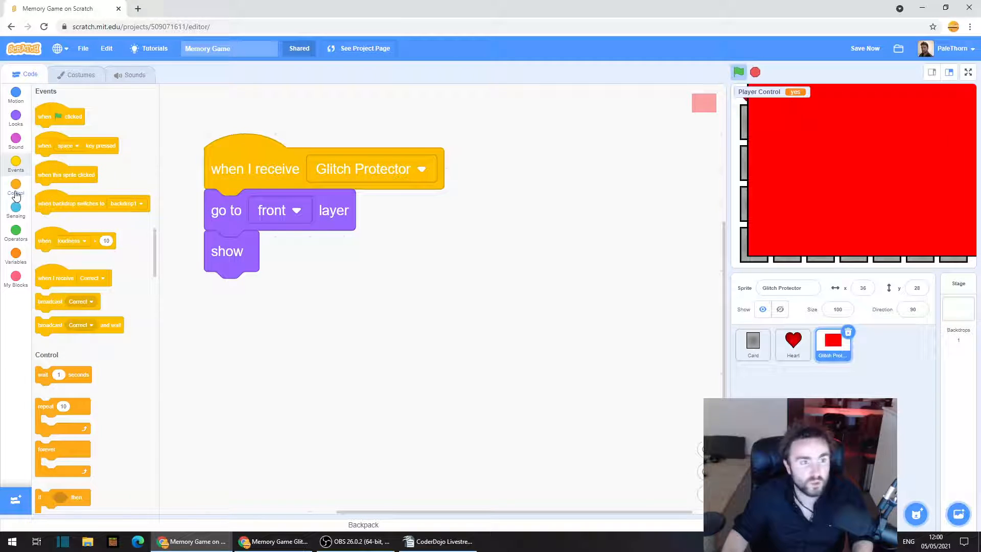
left_click(16, 184)
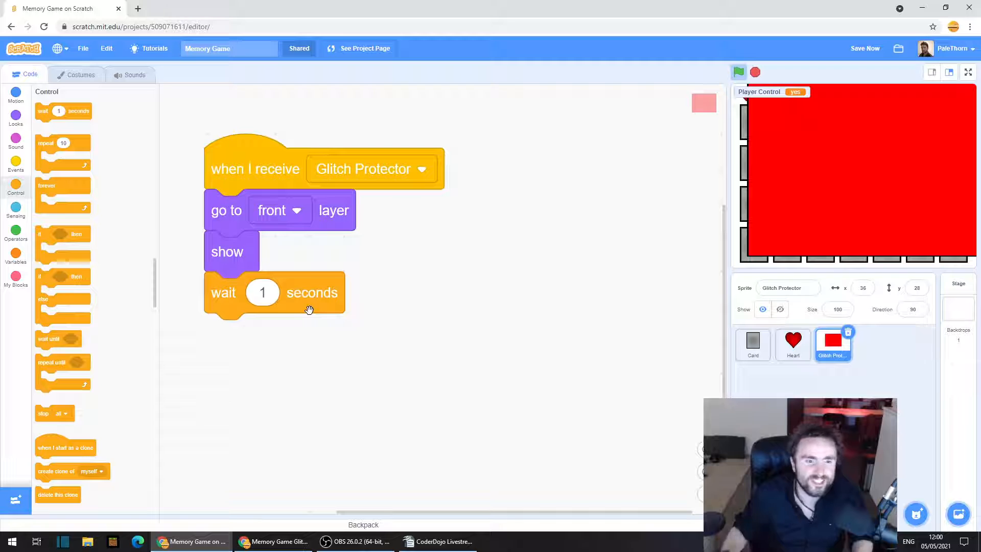
type("0")
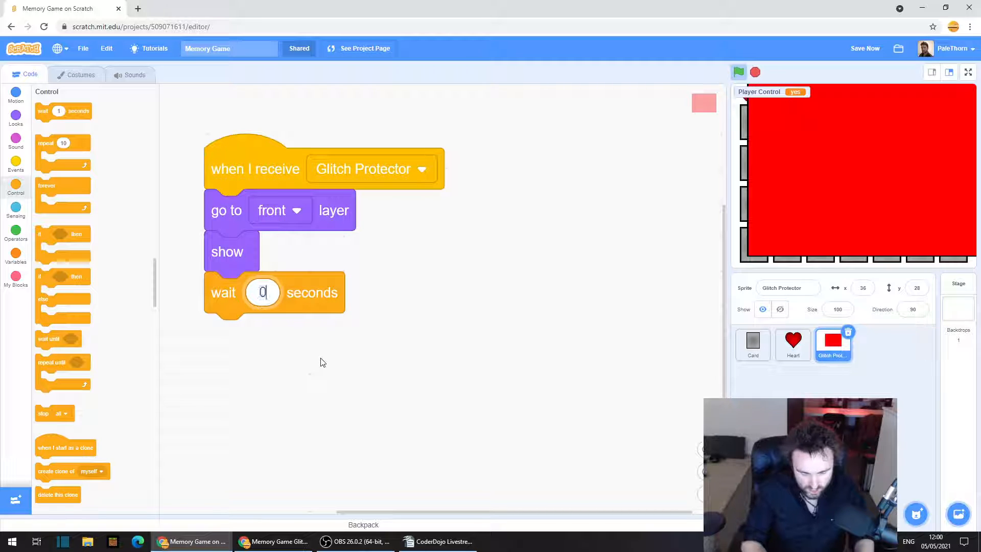
type("0.2")
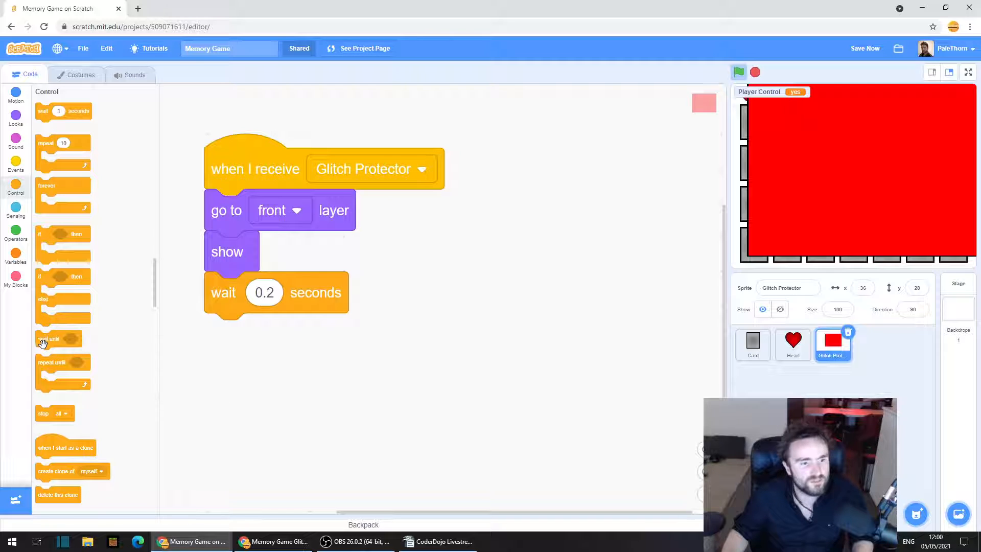
left_click_drag(50, 338, 238, 333)
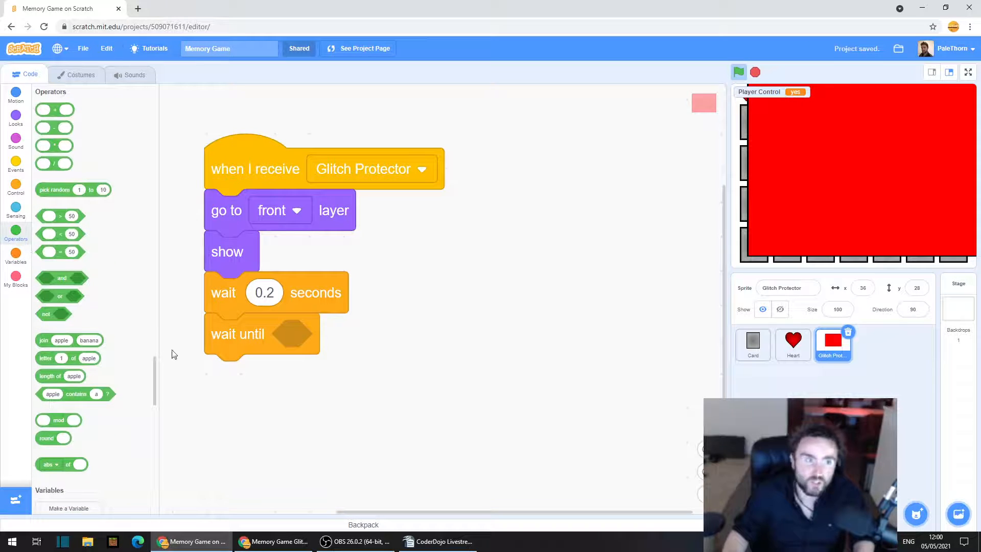
mouse_move(139, 309)
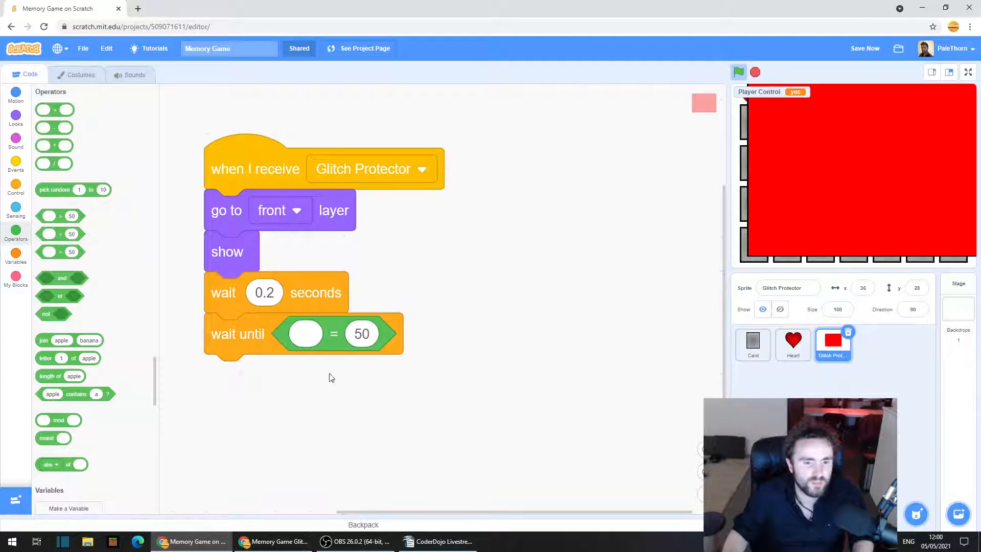
mouse_move(8, 256)
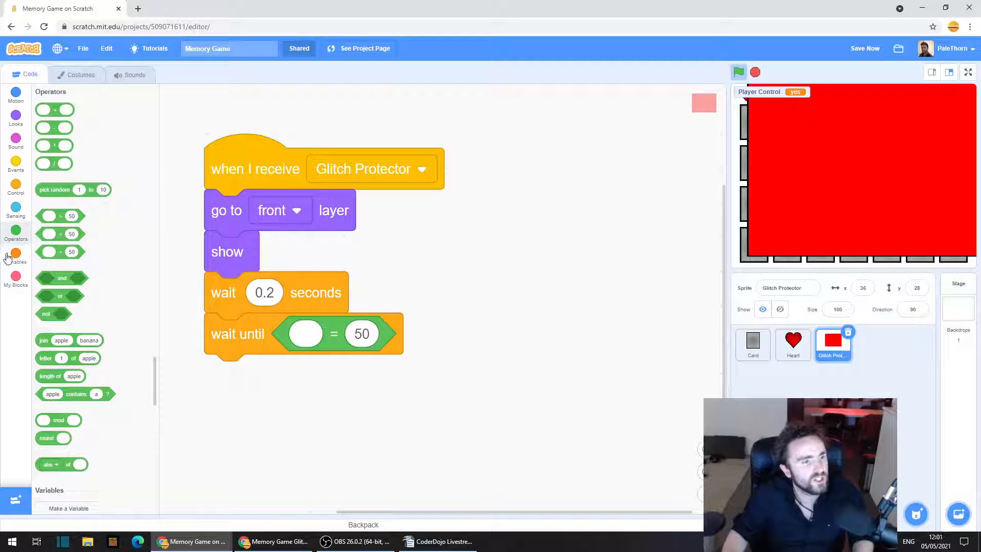
- Complete the wait until condition as Player Control = yes
left_click(15, 253)
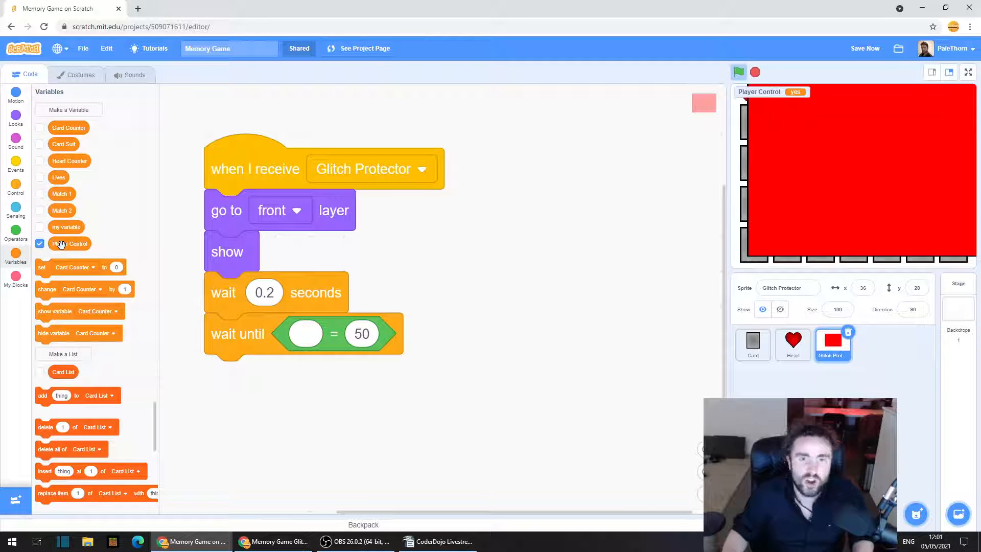
left_click_drag(70, 243, 307, 333)
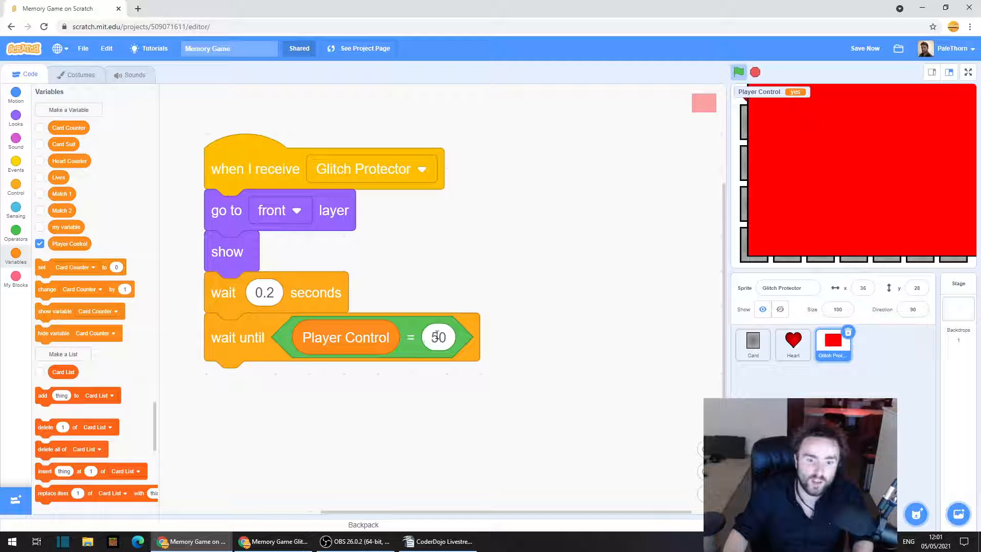
type("yes")
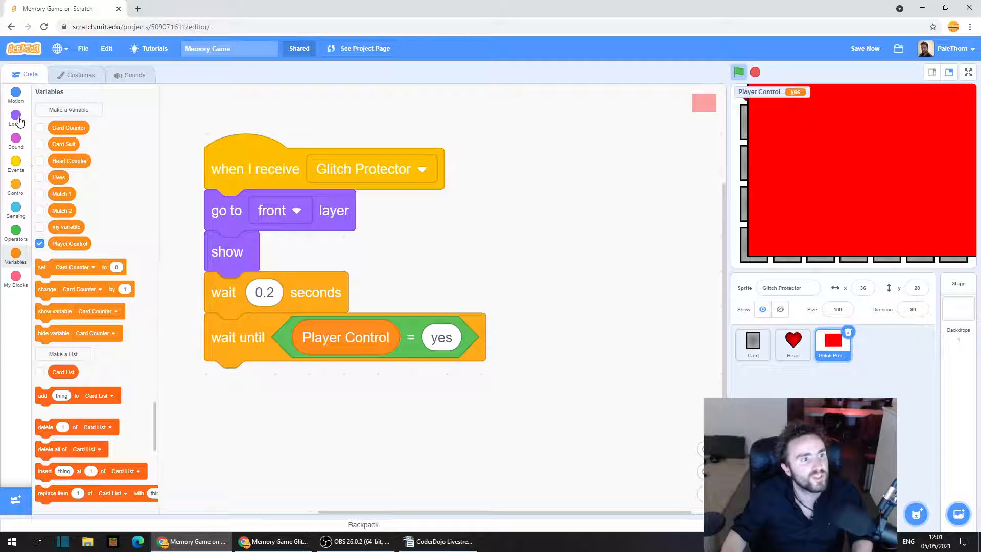
mouse_move(18, 127)
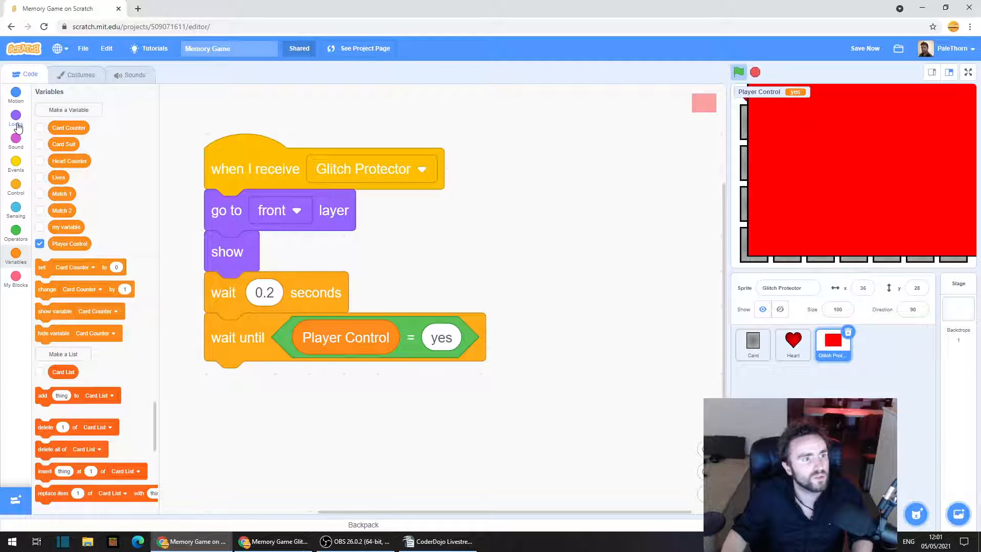
- End the protector script with hide and place the sprite at x 0, y 0
left_click(15, 116)
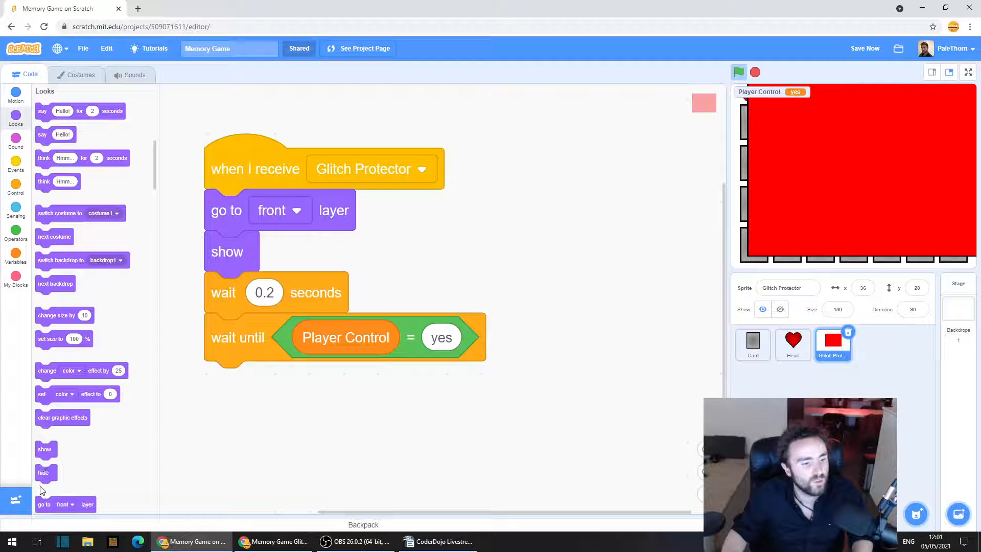
mouse_move(43, 473)
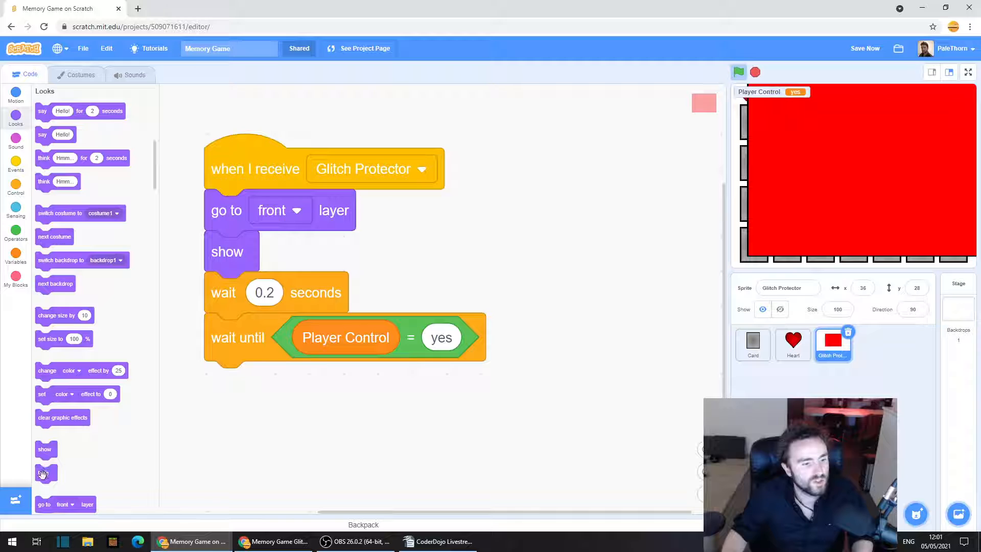
left_click_drag(43, 472, 232, 381)
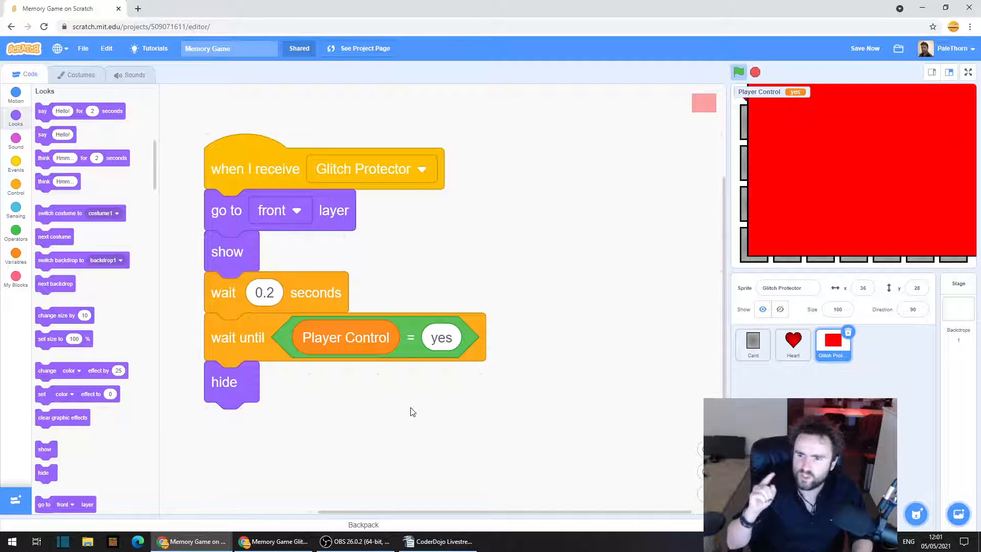
mouse_move(678, 384)
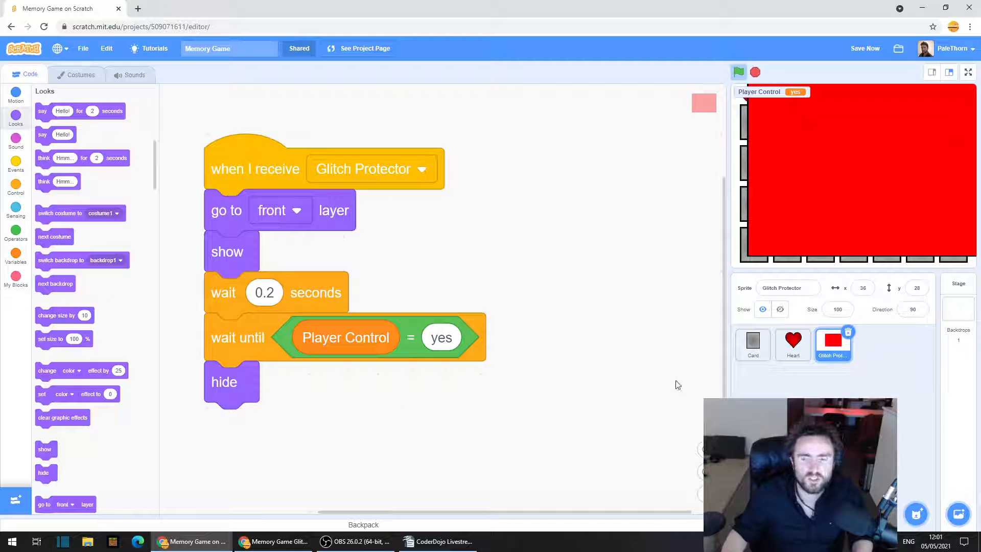
mouse_move(778, 338)
type("0")
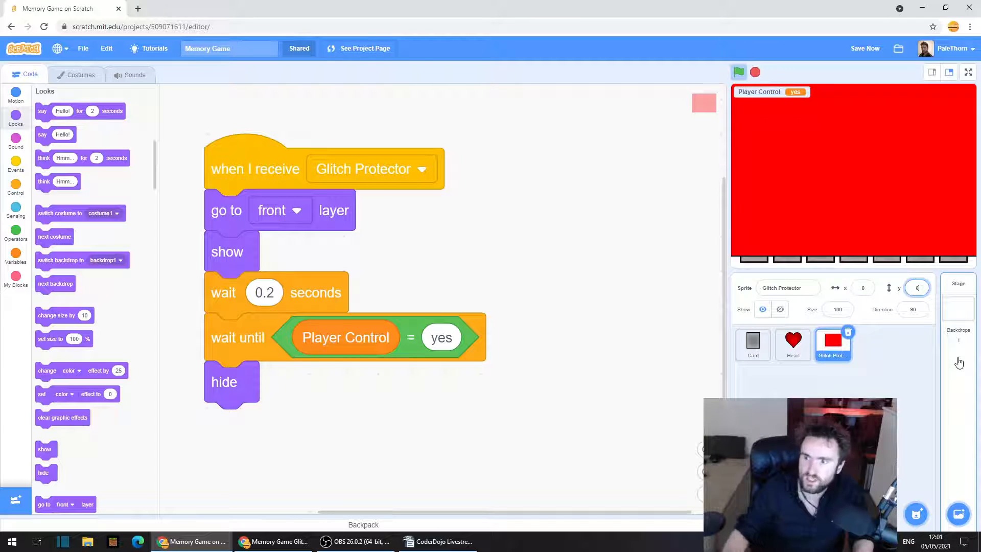
left_click(917, 288)
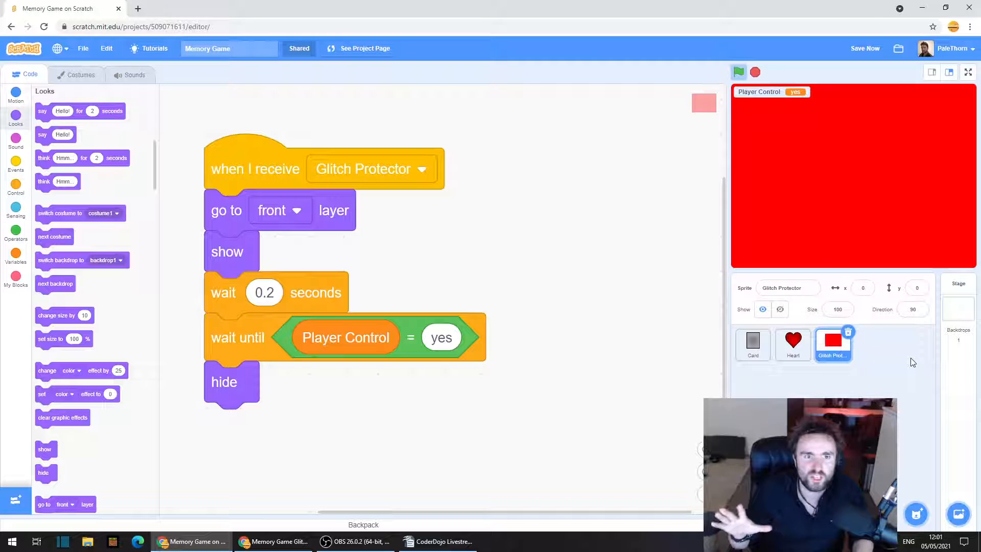
mouse_move(856, 372)
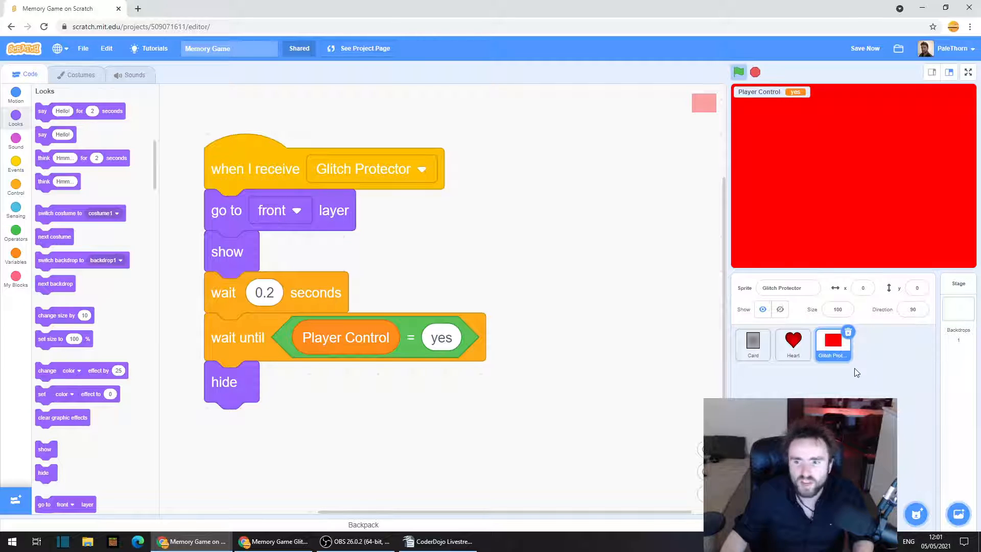
mouse_move(334, 319)
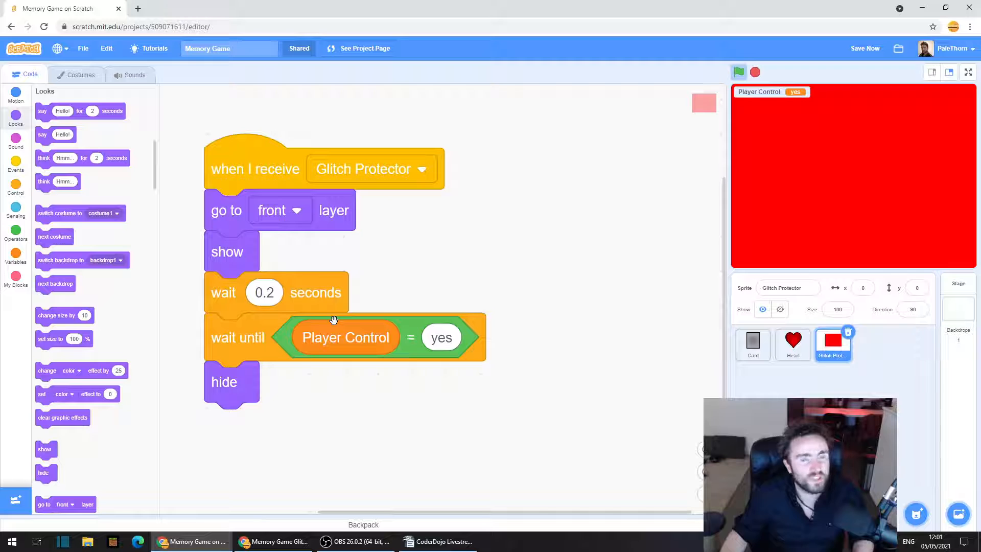
mouse_move(746, 198)
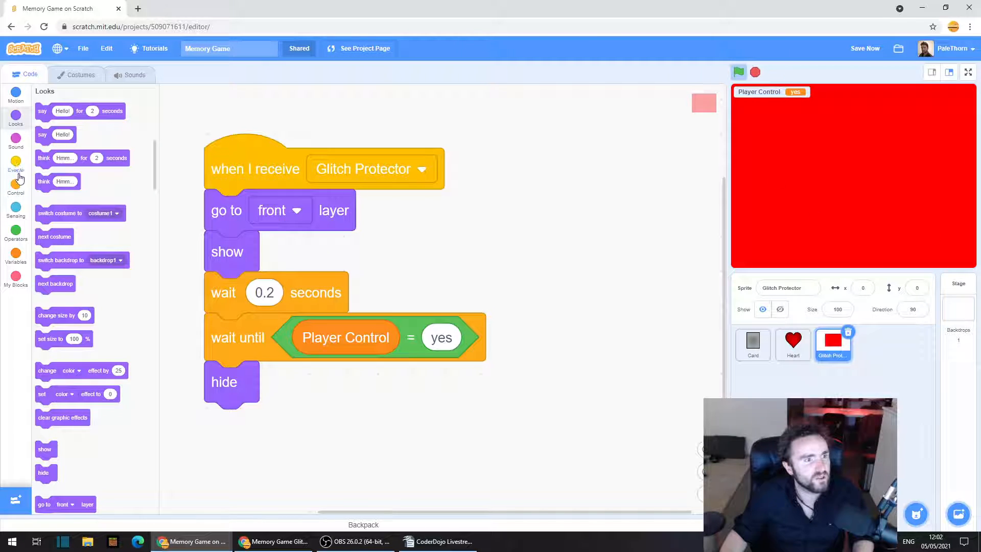
- Add a second script: when green flag clicked, hide
left_click(16, 161)
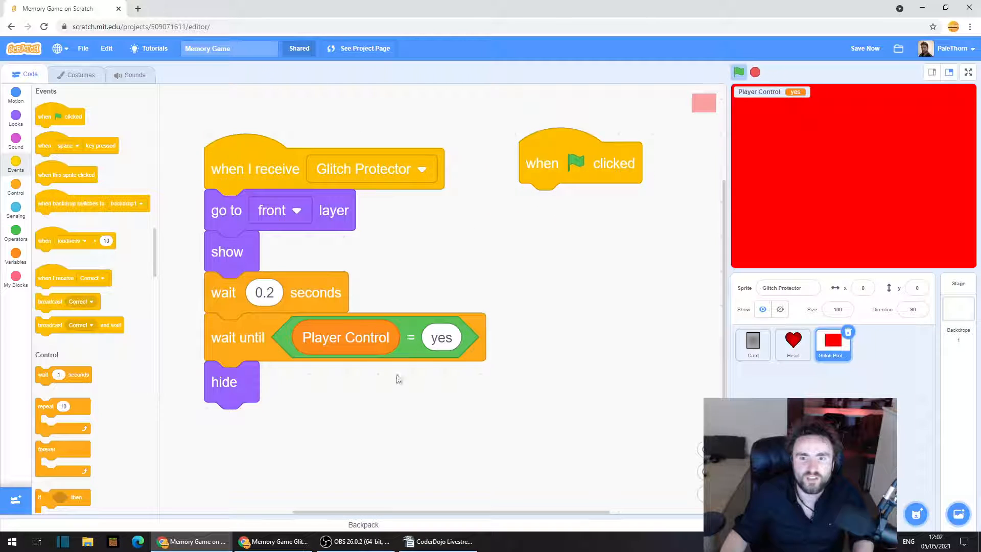
mouse_move(61, 149)
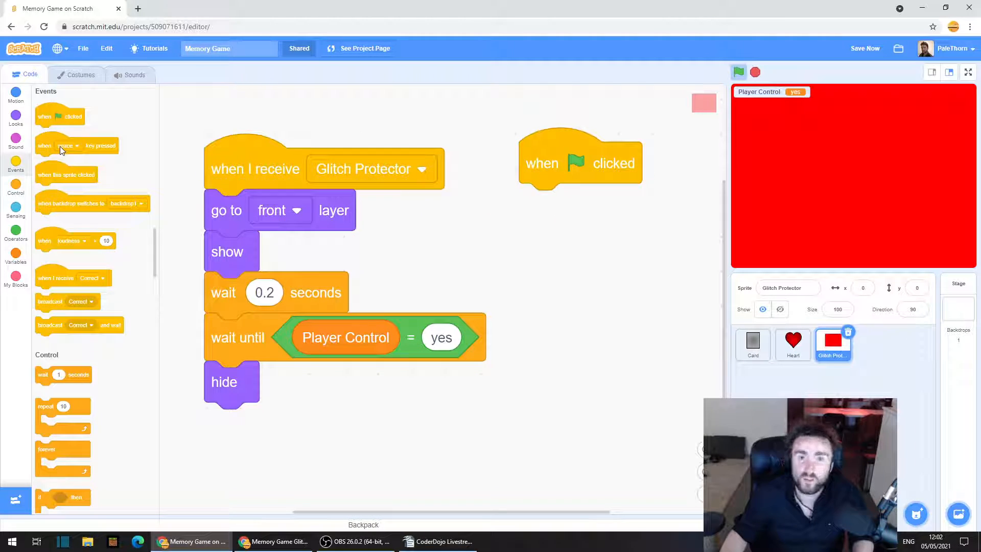
mouse_move(21, 124)
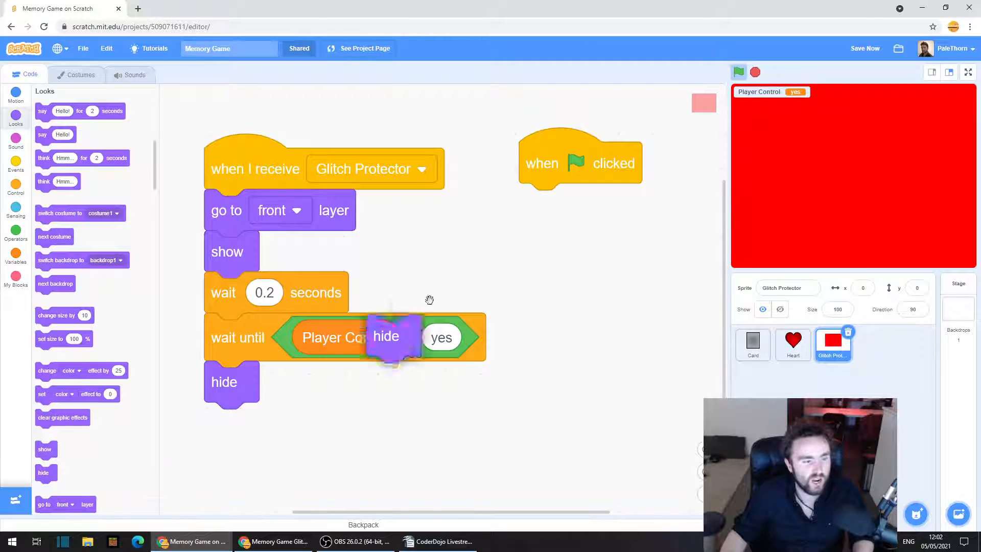
left_click_drag(386, 336, 539, 205)
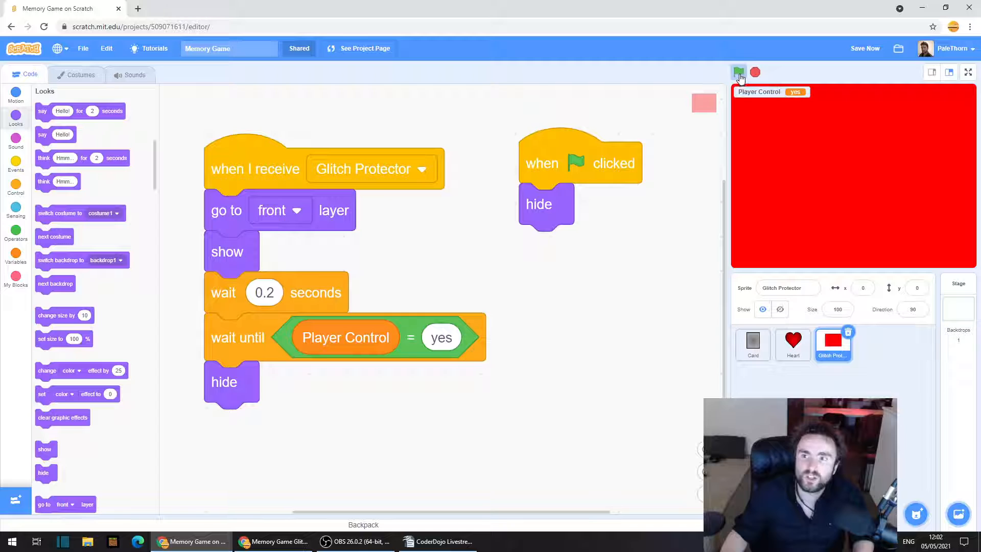
- Run the game and click cards while the red protector covers the stage
left_click(738, 72)
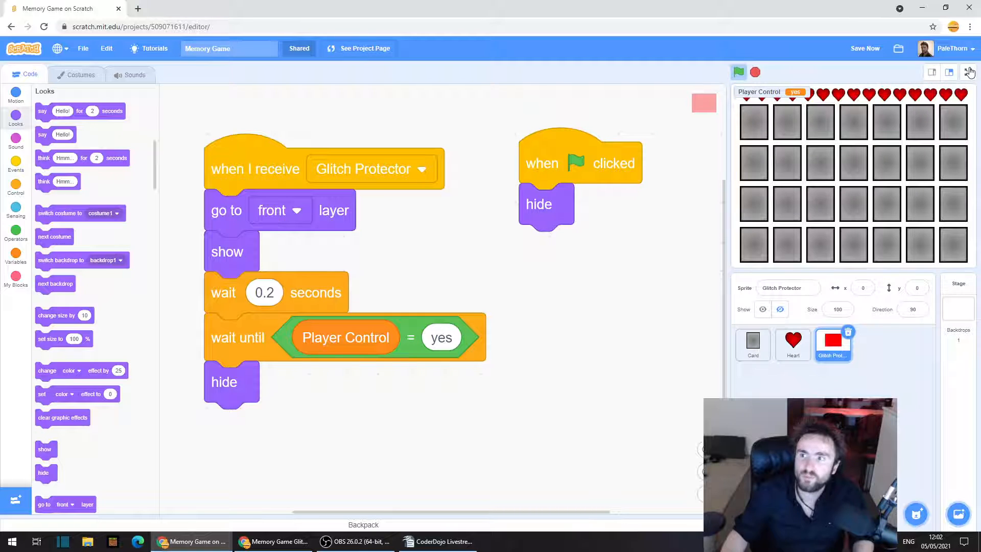
mouse_move(857, 172)
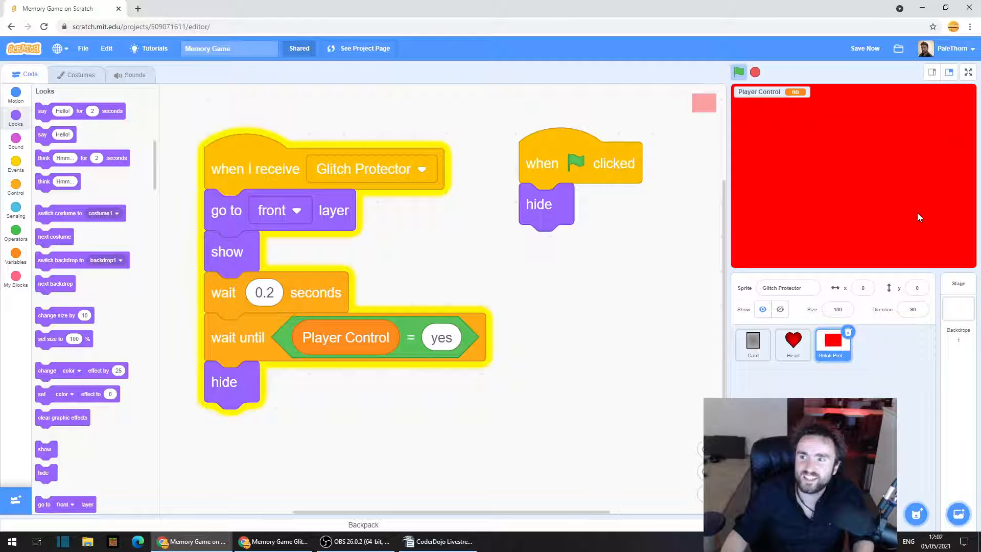
left_click(737, 72)
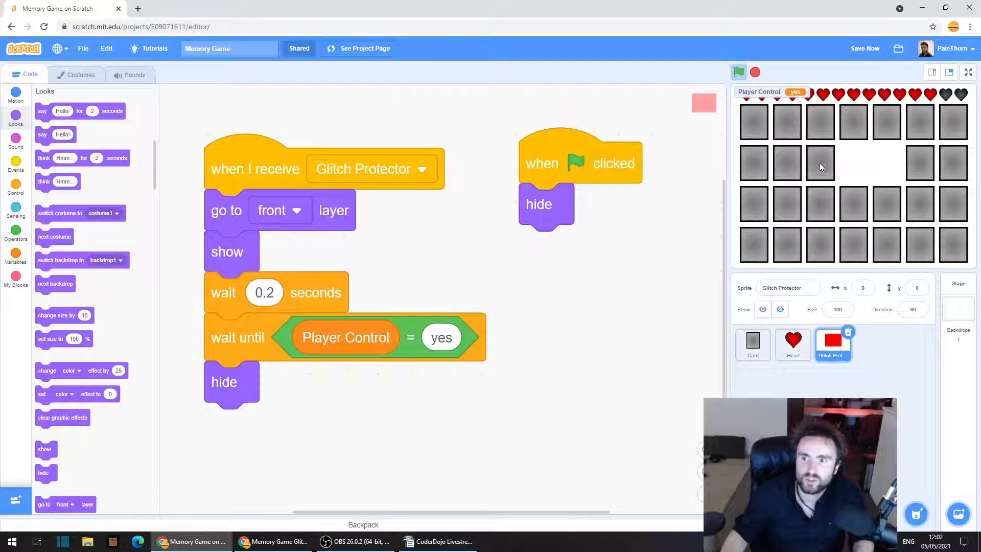
left_click(820, 164)
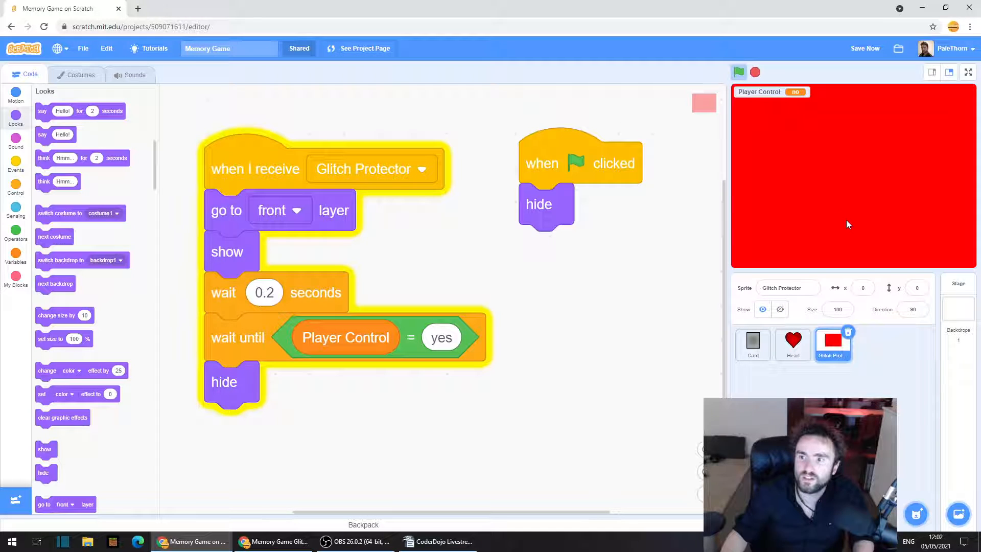
left_click(737, 72)
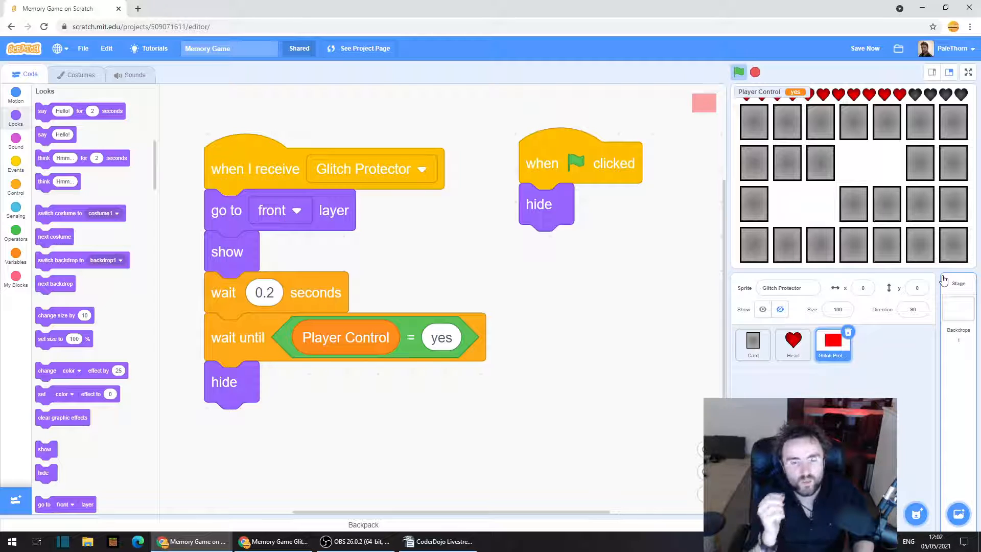
left_click(865, 48)
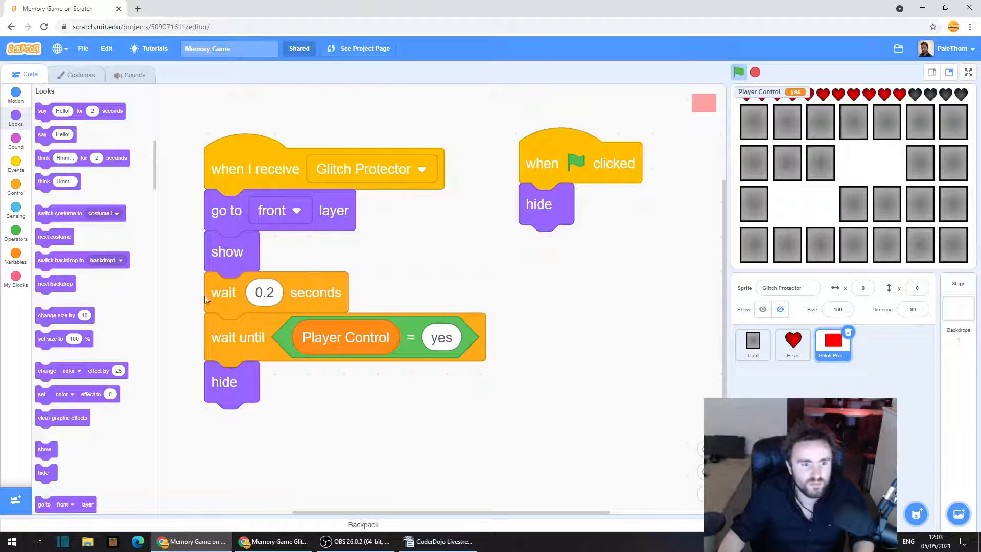
- Detach the show block and reveal a card in the running game
left_click_drag(223, 292, 291, 319)
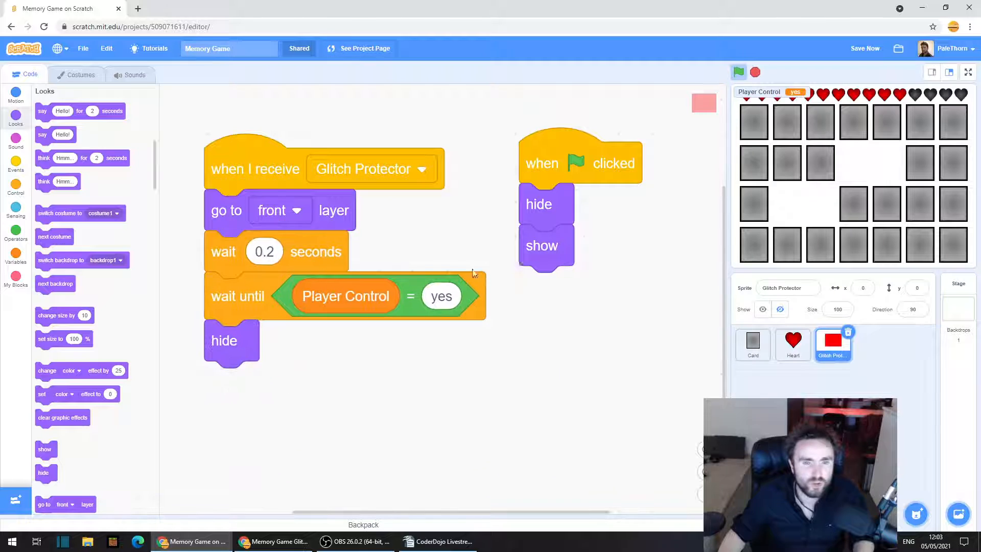
left_click_drag(542, 245, 567, 411)
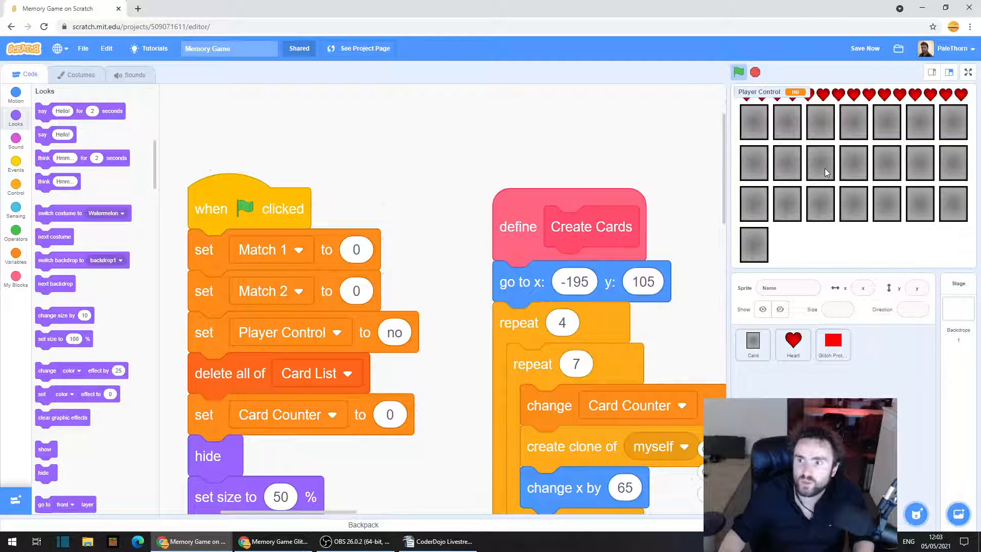
left_click(833, 342)
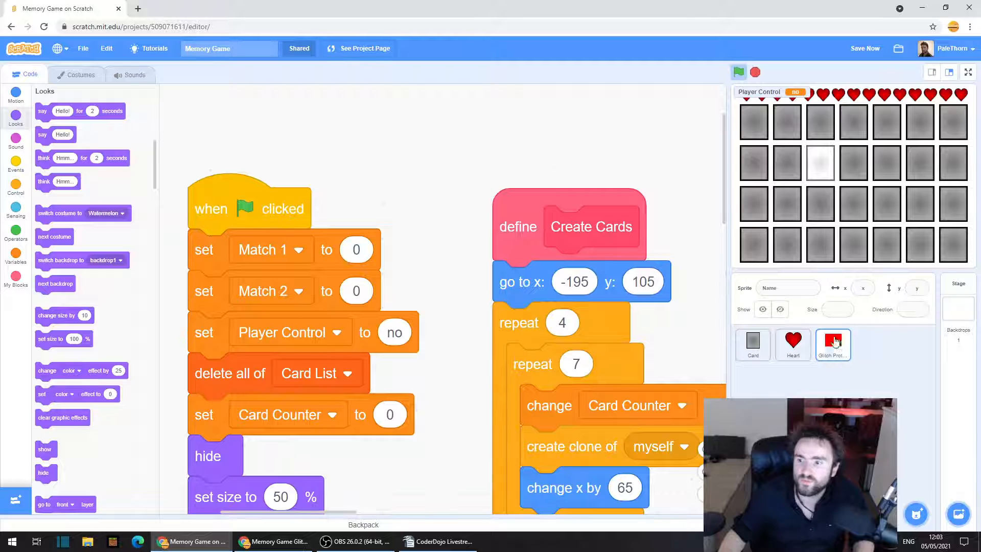
- Select the Glitch Protector sprite and reattach show after go to front
left_click(967, 72)
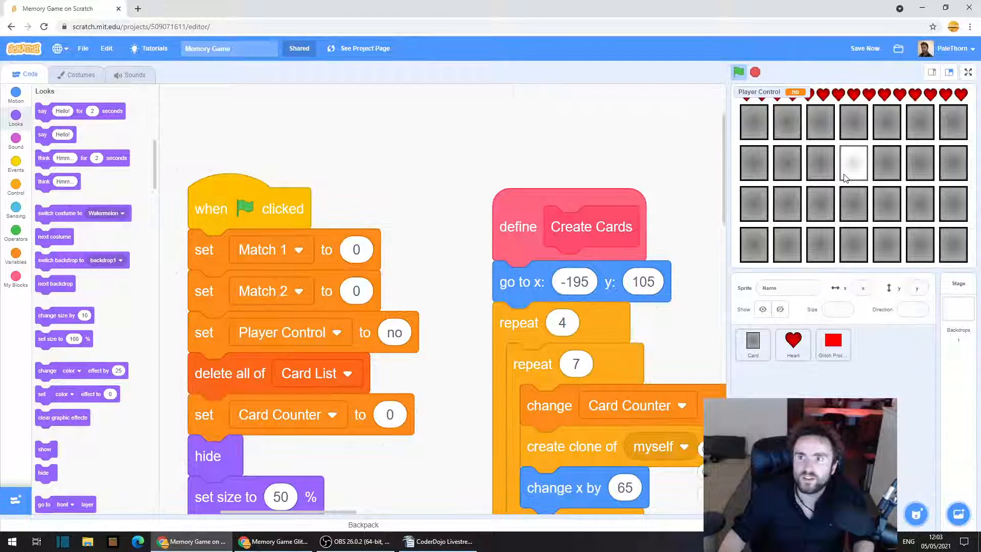
left_click(833, 345)
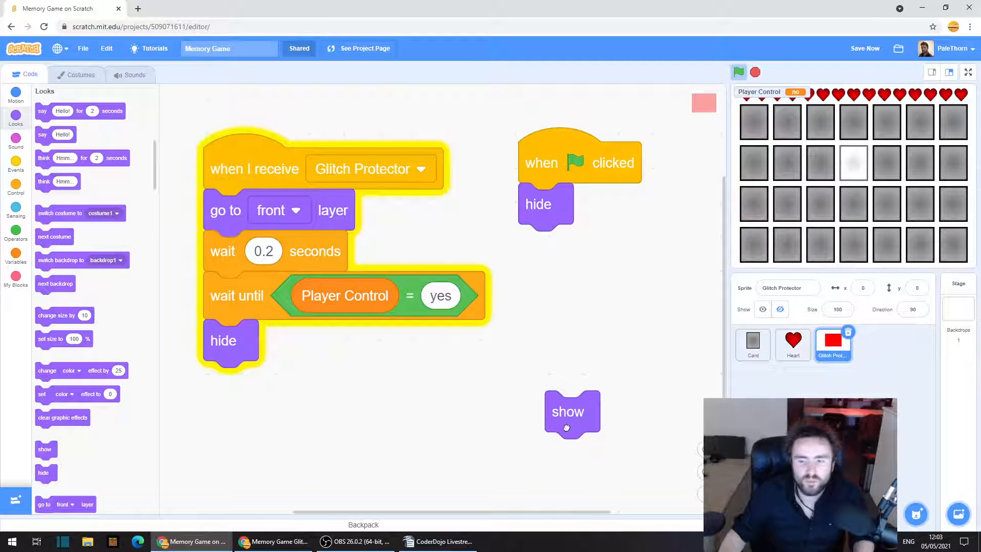
left_click_drag(567, 412, 227, 251)
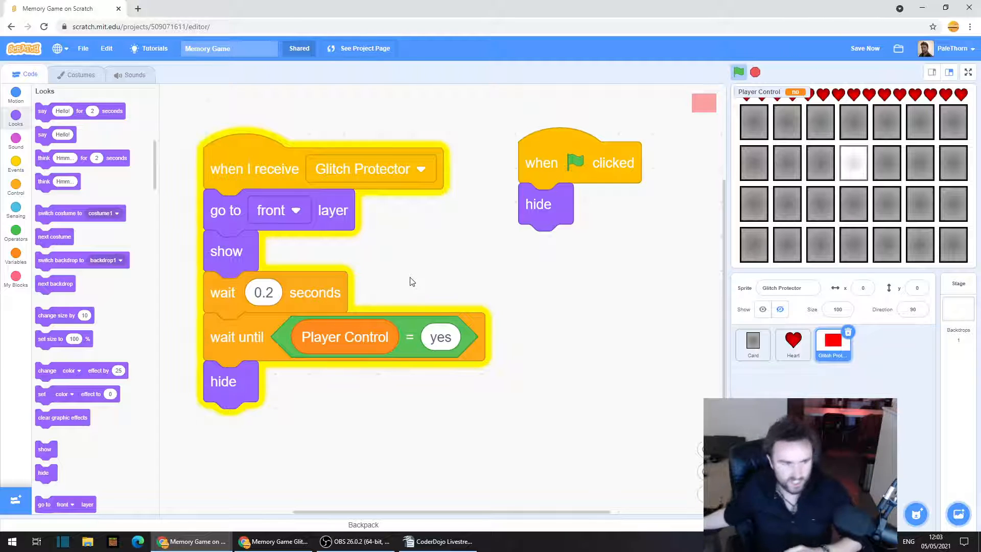
mouse_move(491, 206)
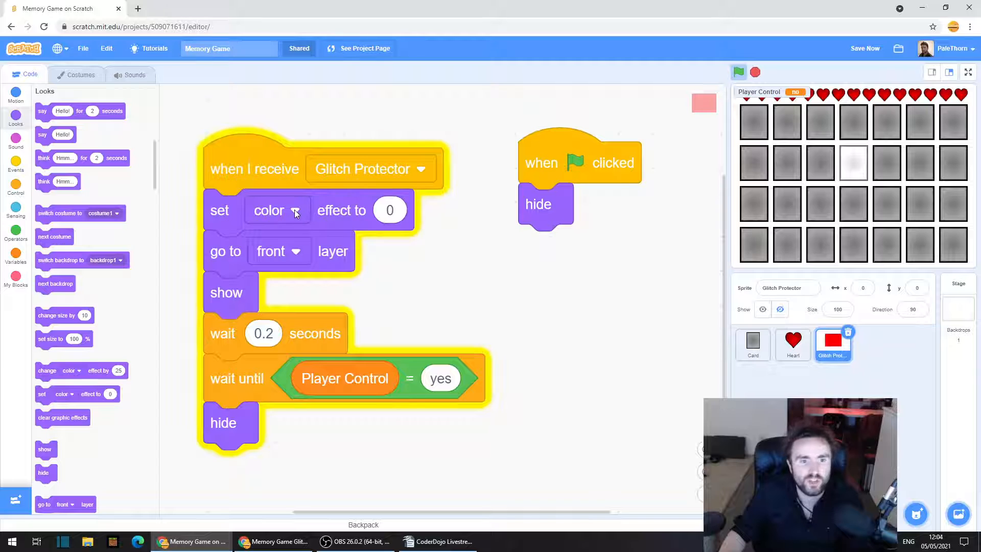
- Start the receive script with set ghost effect to 100
left_click(277, 211)
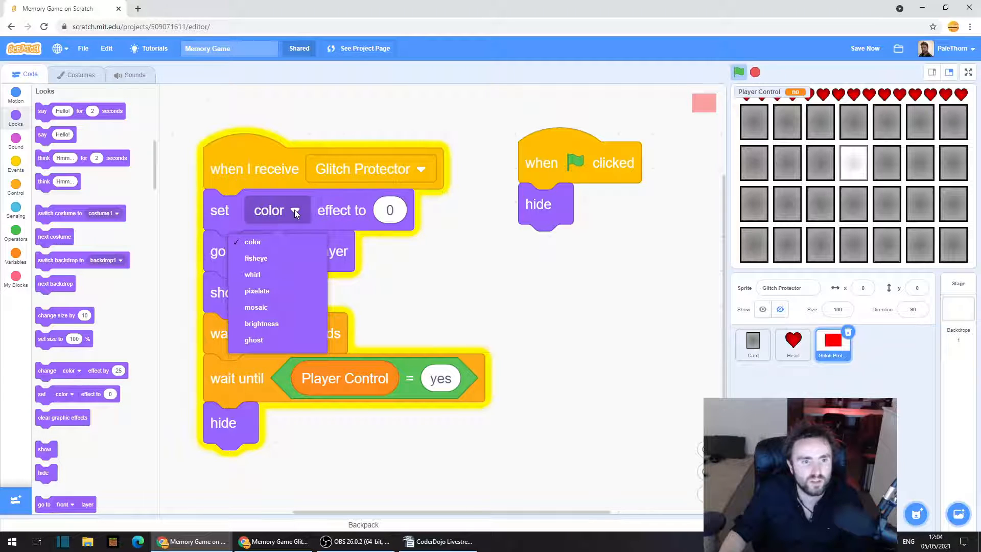
mouse_move(265, 337)
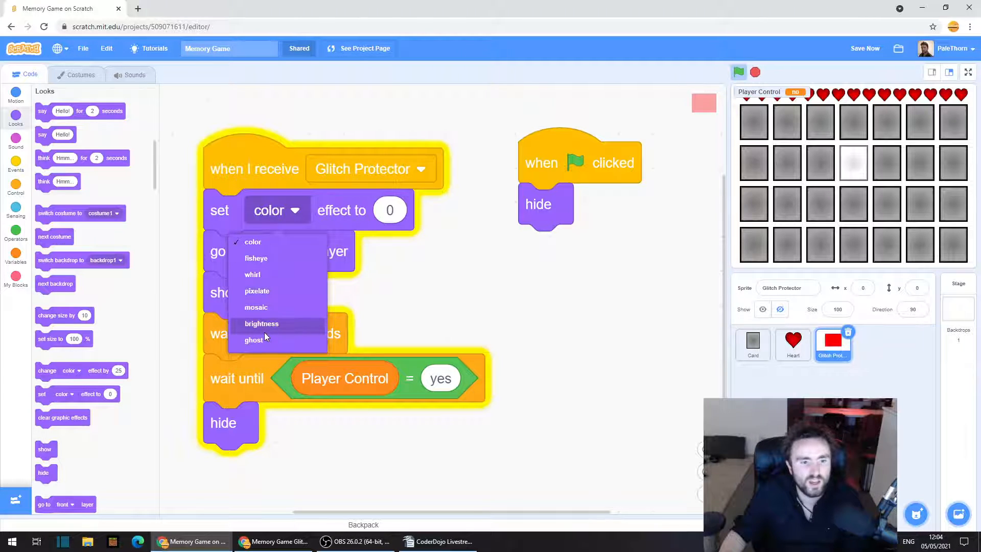
left_click(254, 341)
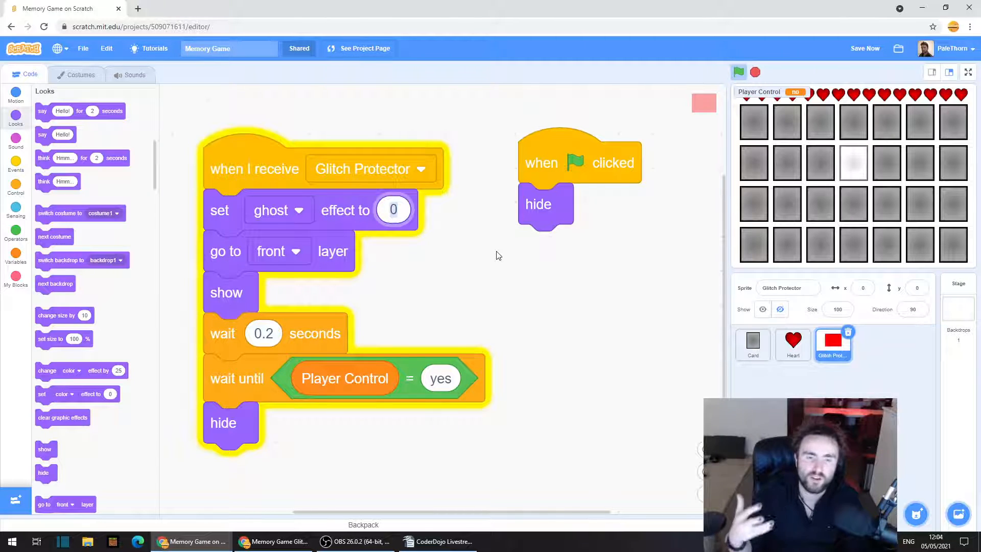
type("100")
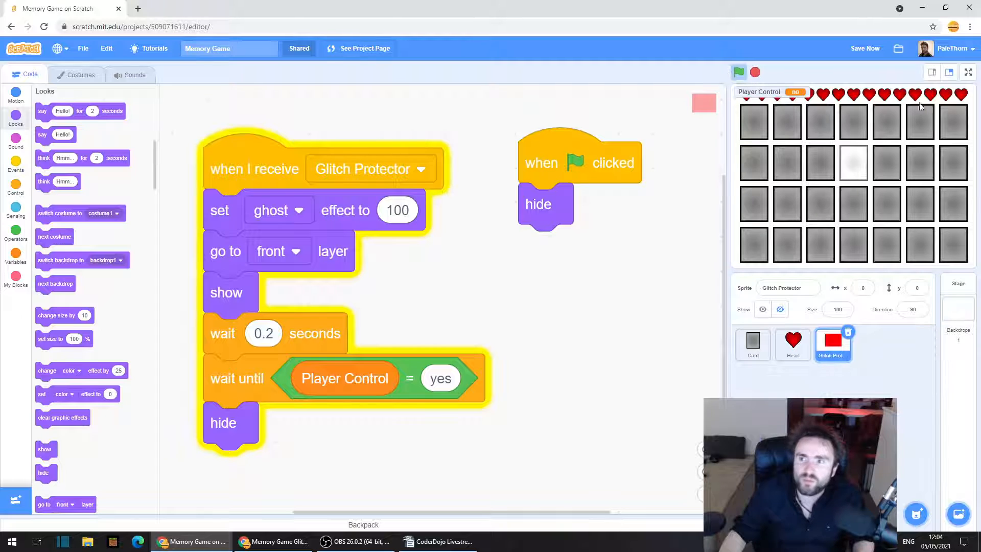
- Flip a card in a full-screen test, then leave full screen for the ghost 99 change
left_click(967, 71)
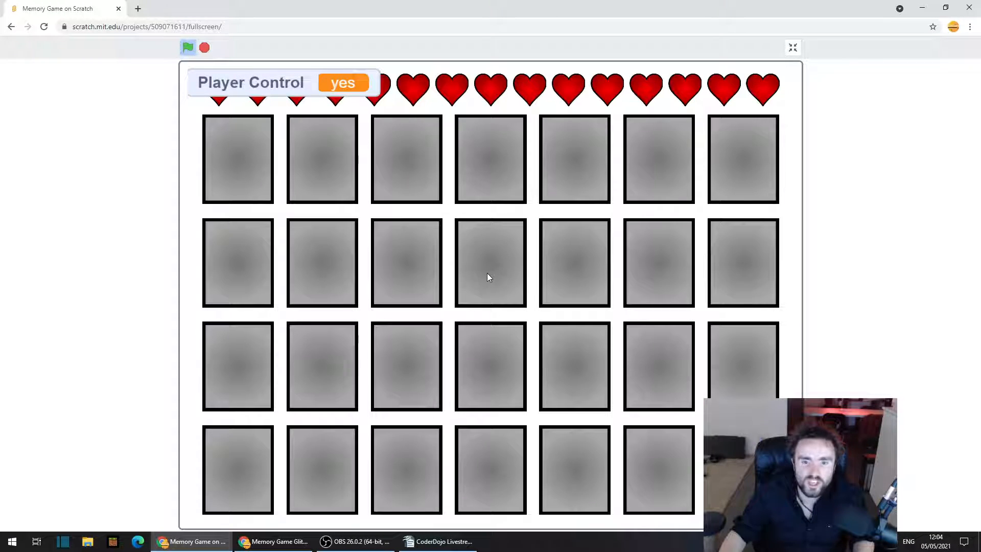
left_click(490, 264)
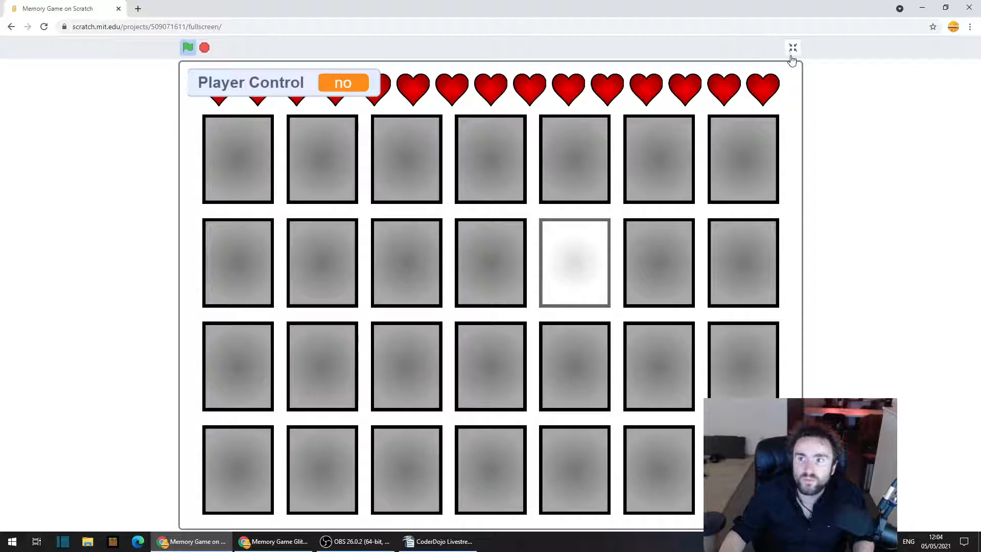
left_click(791, 47)
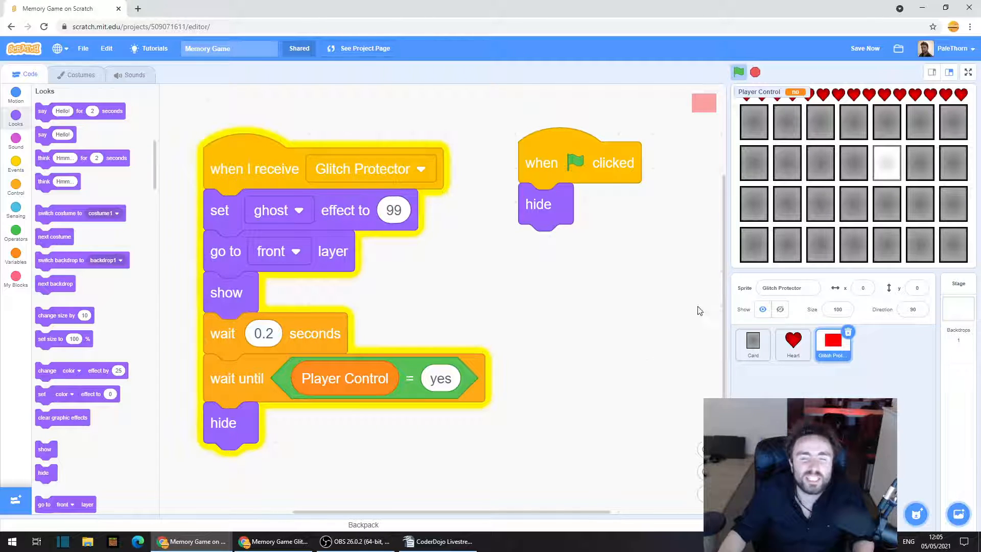
- Flip several fruit cards full screen with the invisible protector, then exit
left_click(969, 72)
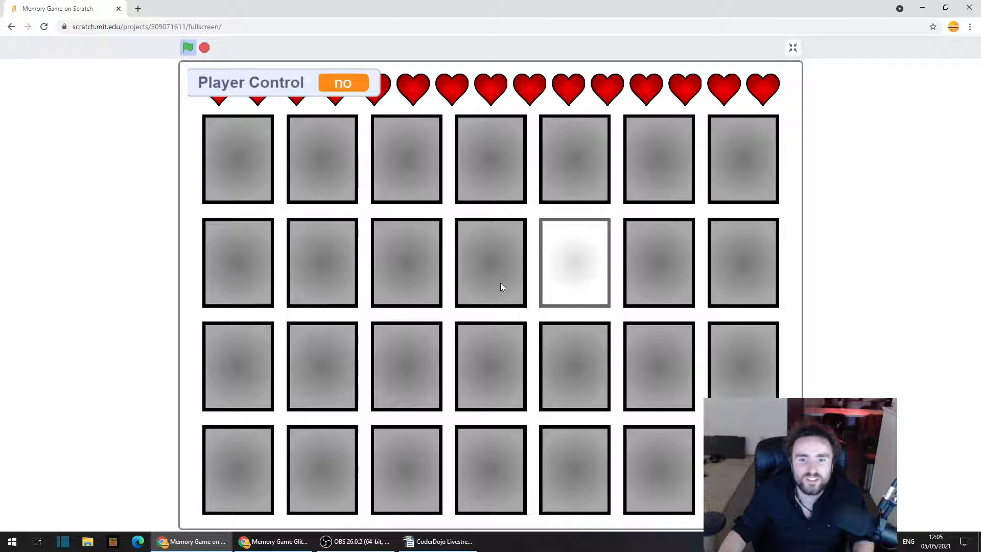
mouse_move(489, 281)
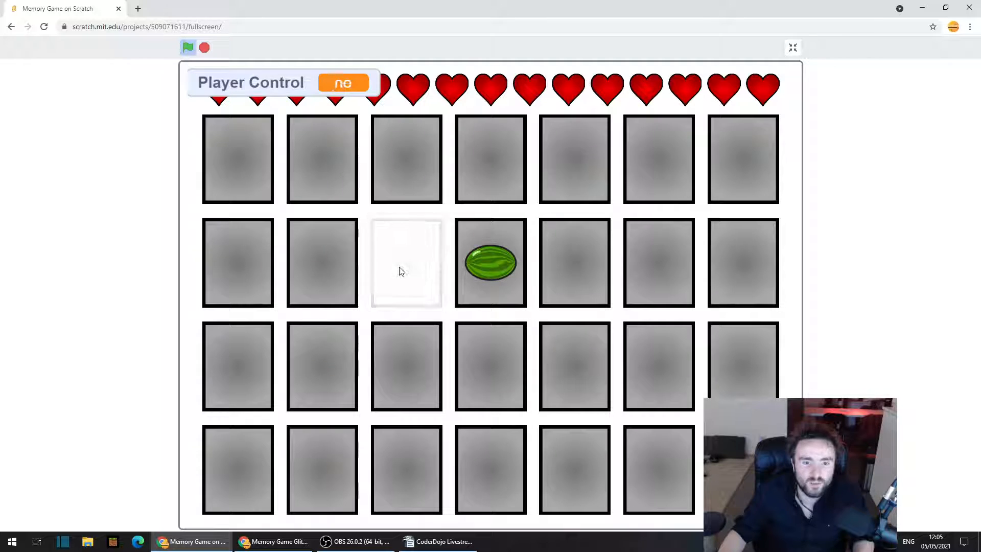
left_click(573, 278)
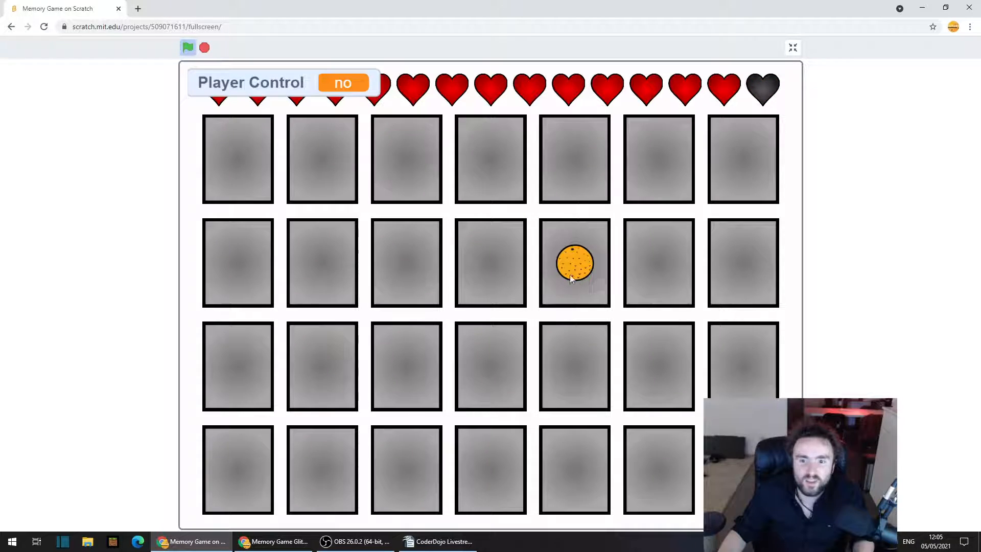
left_click(490, 263)
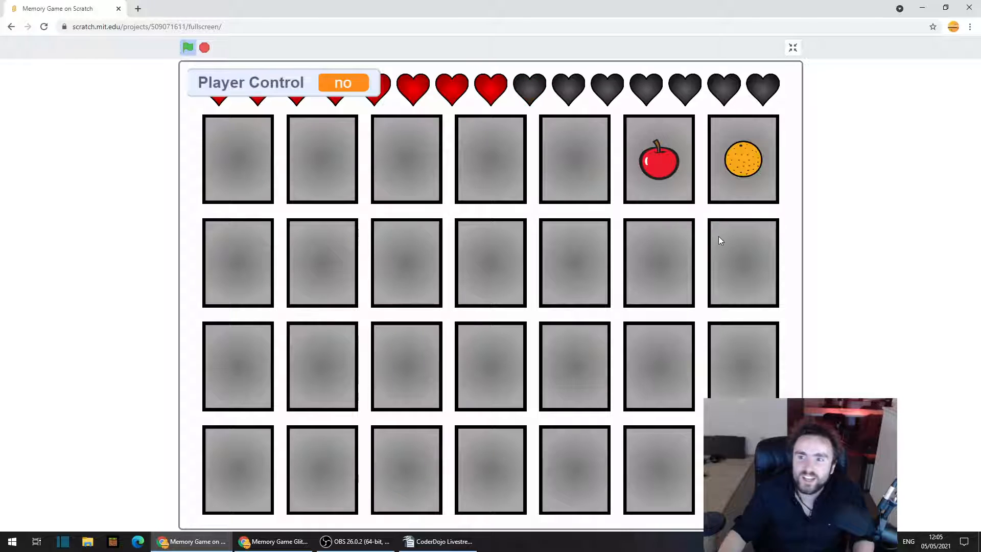
left_click(658, 264)
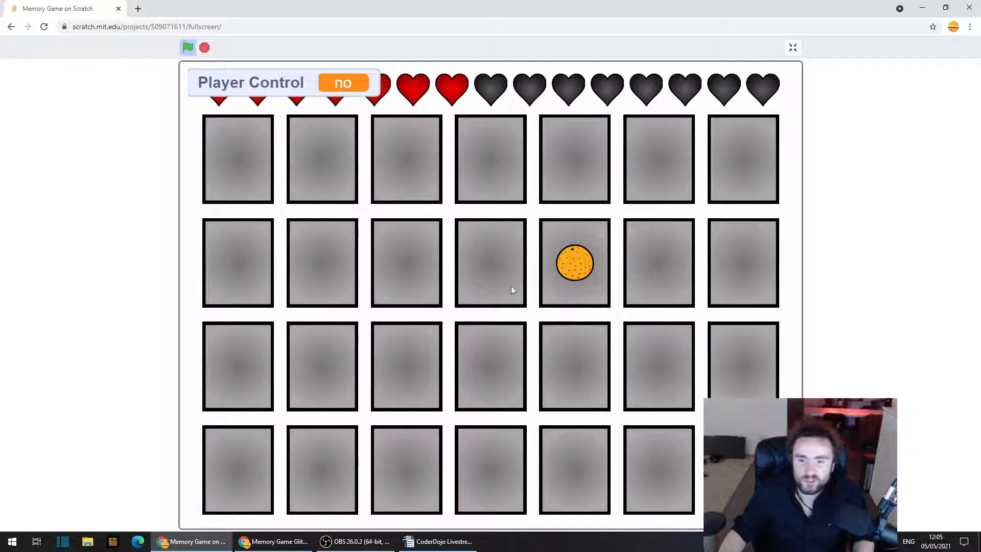
left_click(792, 47)
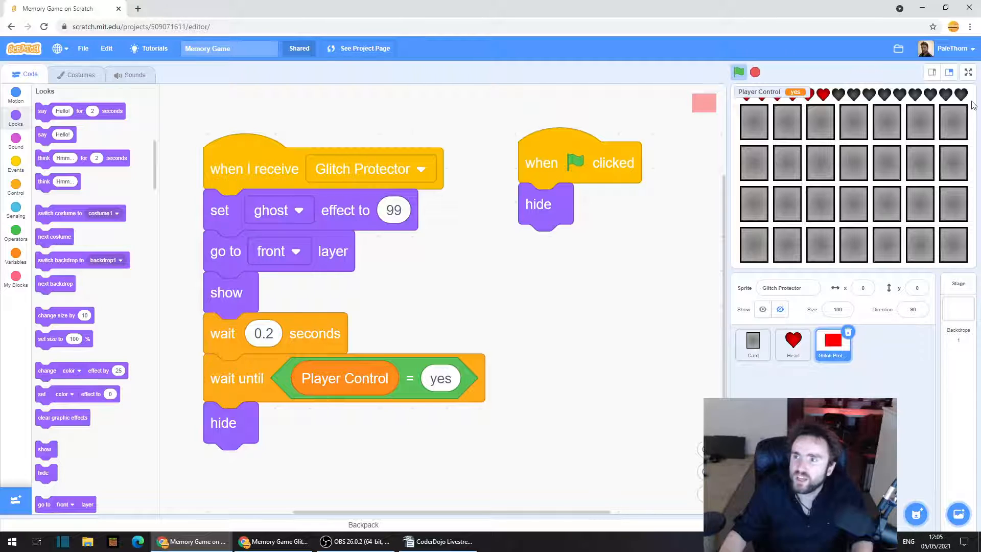
- Match a pair of top-row apple cards full screen and return to the editor
left_click(967, 71)
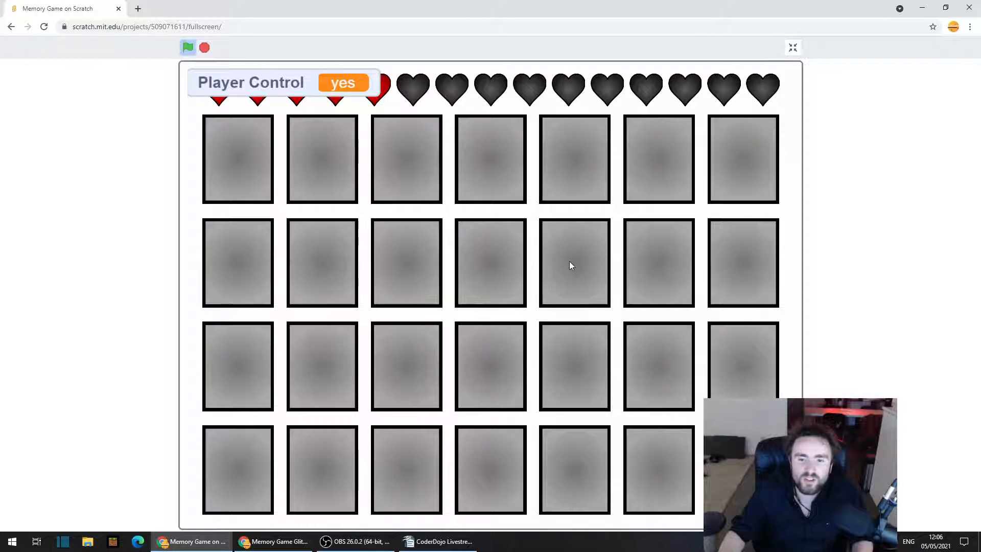
left_click(658, 263)
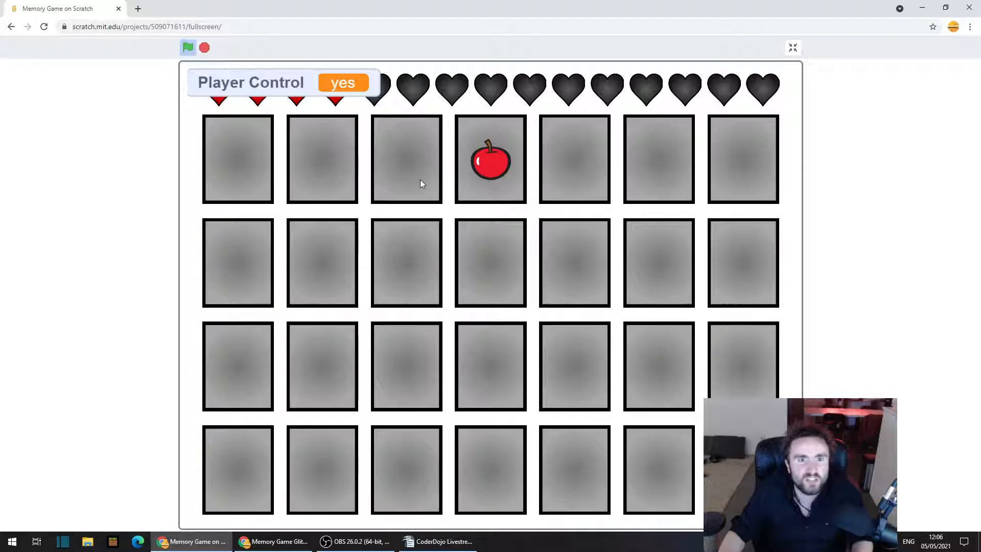
left_click(406, 169)
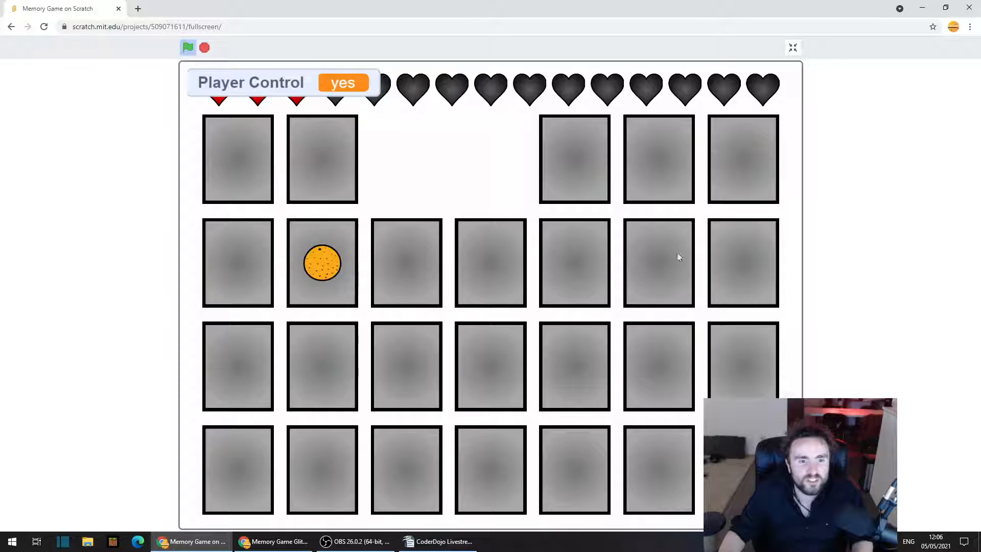
left_click(792, 47)
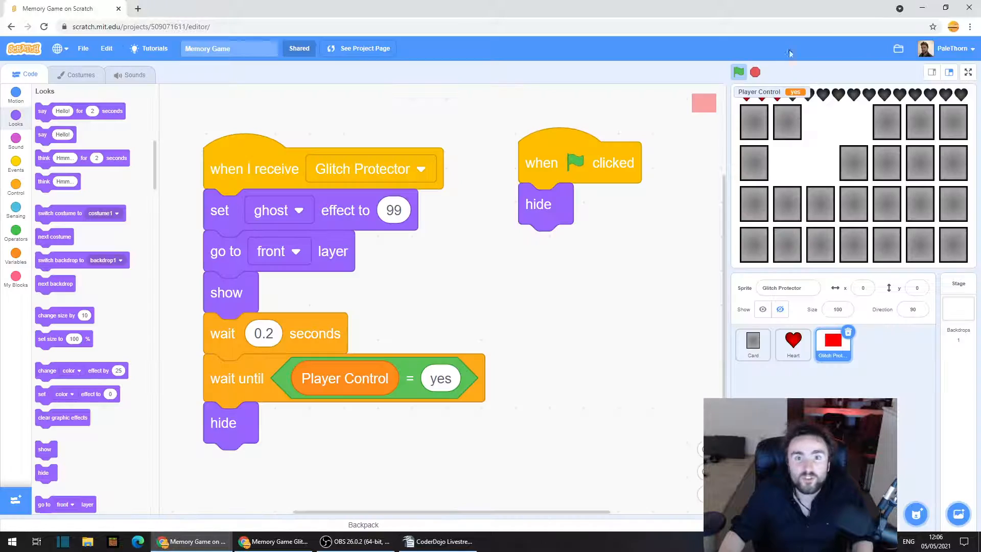